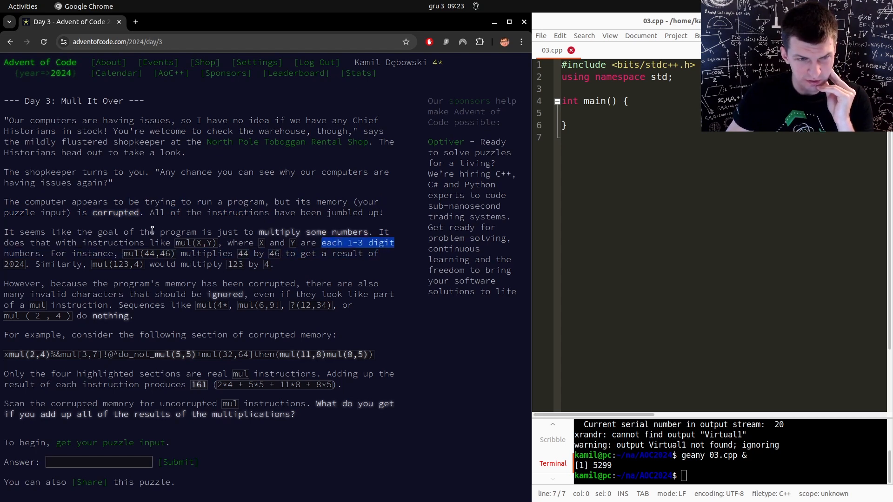
{"action": "mouse_move", "coordinate": [108, 275]}
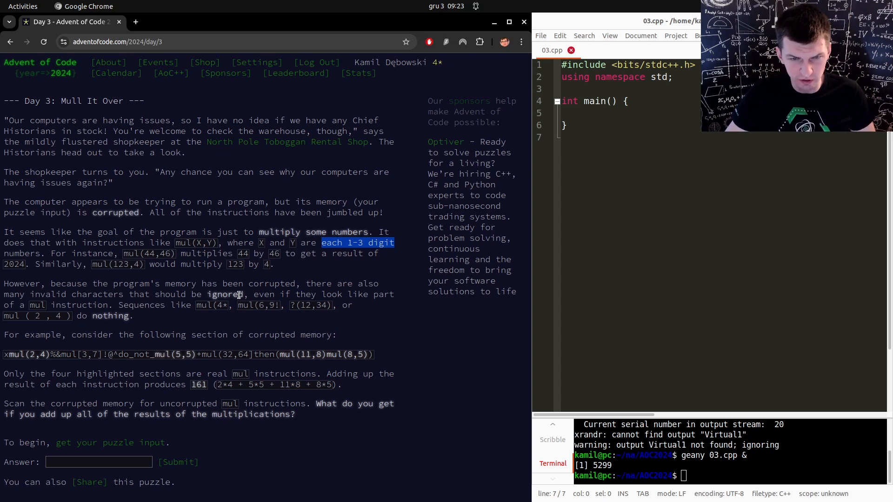
{"action": "mouse_move", "coordinate": [221, 322]}
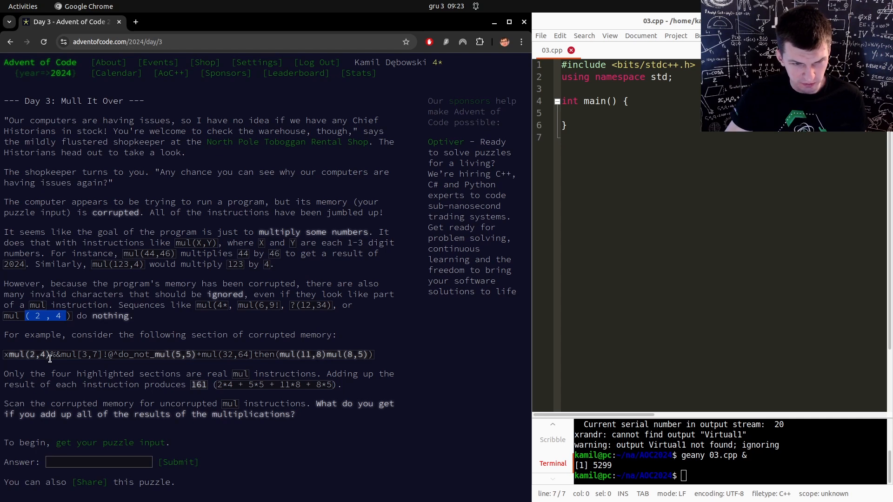
{"action": "mouse_move", "coordinate": [61, 369]}
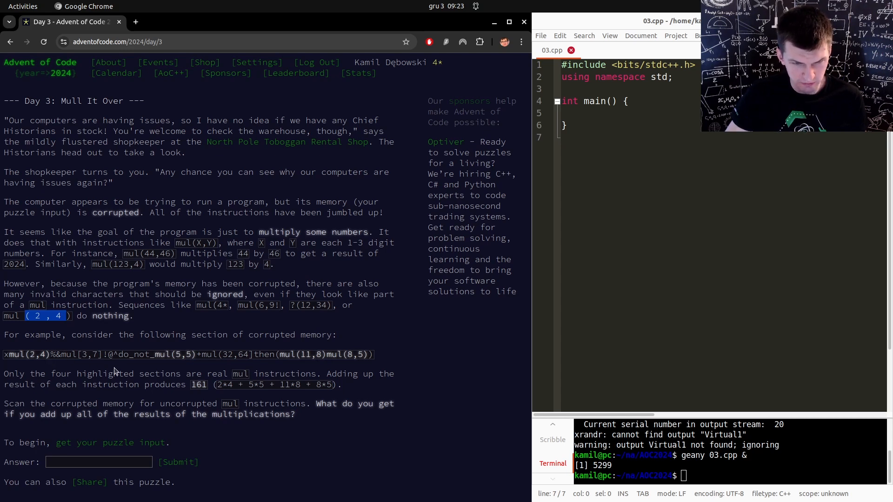
{"action": "mouse_move", "coordinate": [282, 356]}
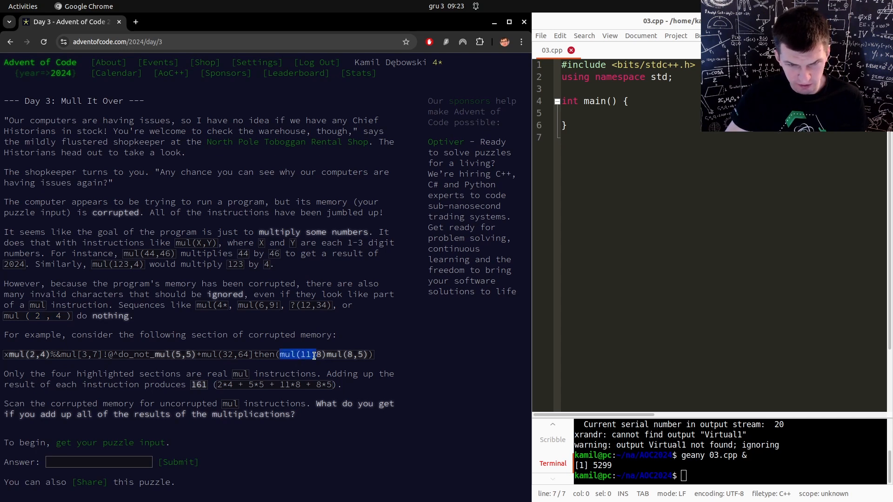
Step: Open the puzzle input file 'in' in Geany, then return to main() in 03.cpp
{"action": "left_click", "coordinate": [375, 391]}
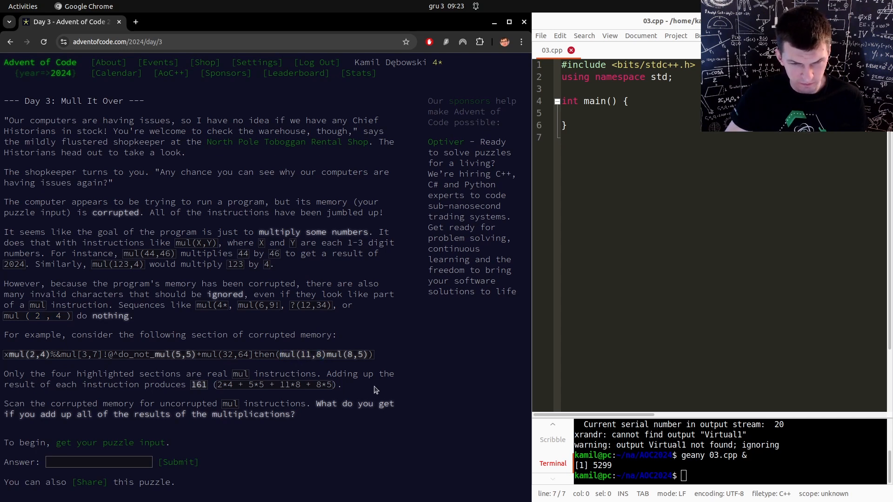
{"action": "mouse_move", "coordinate": [360, 391]}
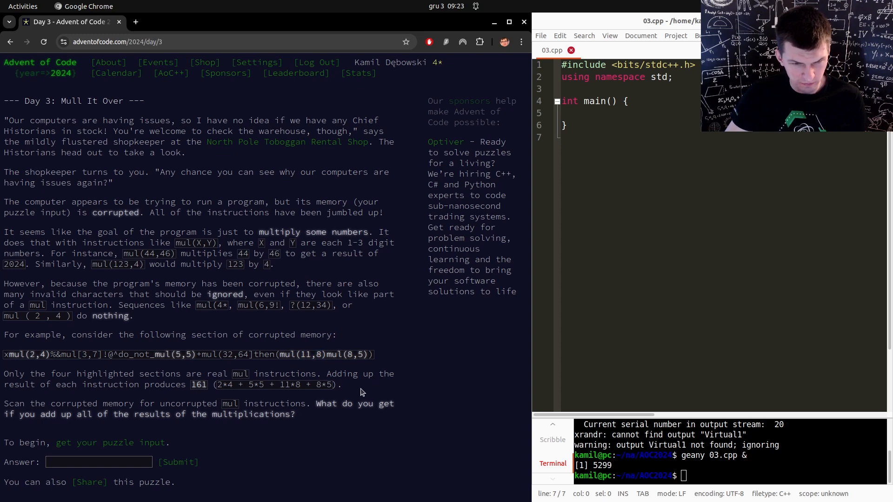
{"action": "double_click", "coordinate": [23, 355]}
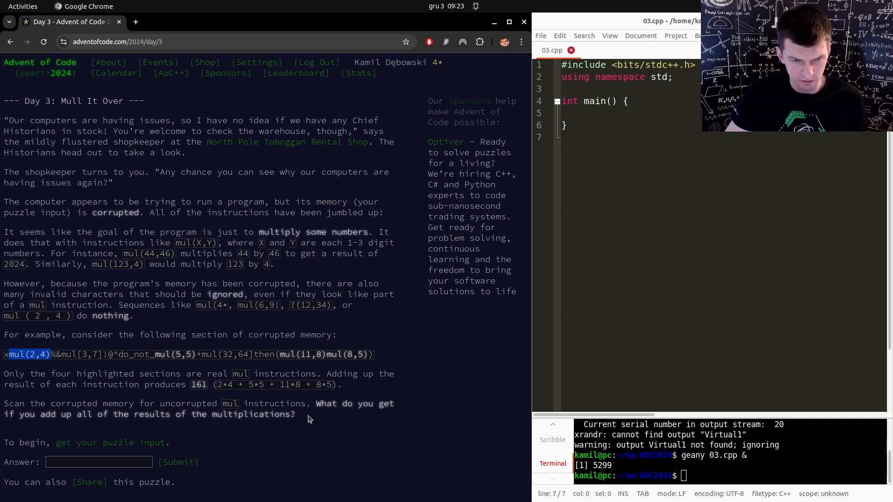
{"action": "left_click", "coordinate": [150, 22]}
{"action": "type", "text": "gean"}
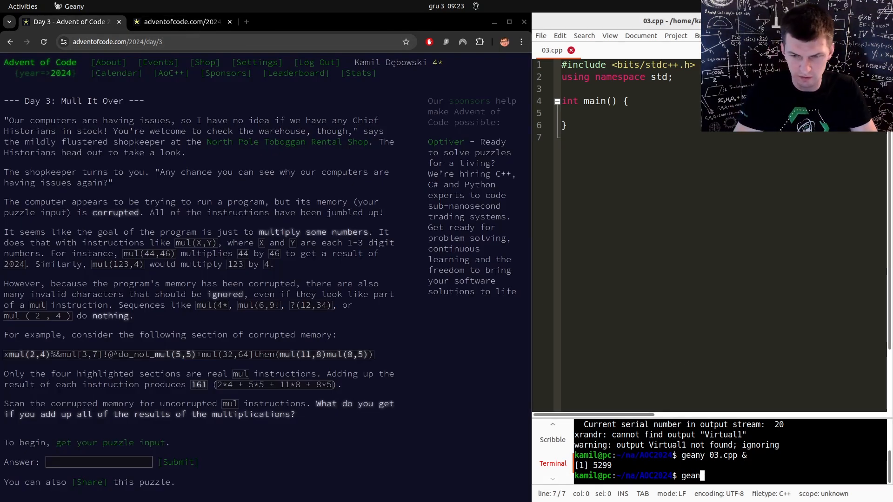
{"action": "type", "text": "y in &"}
{"action": "key", "text": "Return"}
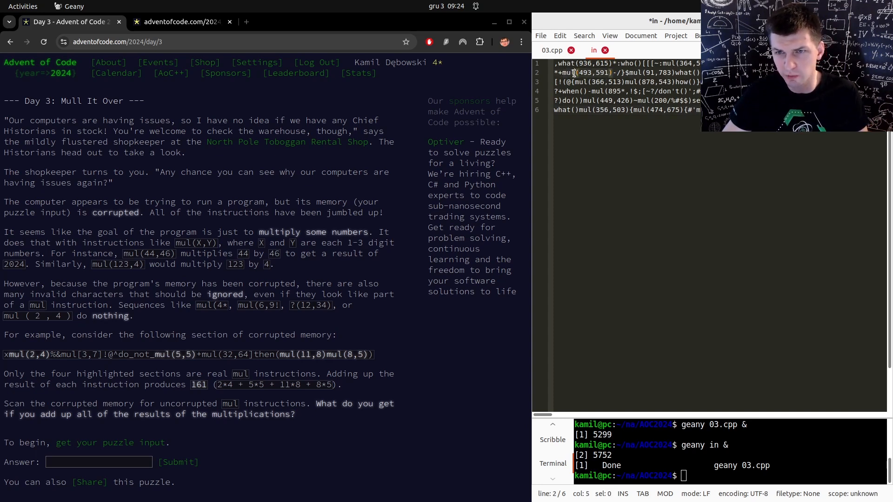
{"action": "mouse_move", "coordinate": [550, 50]}
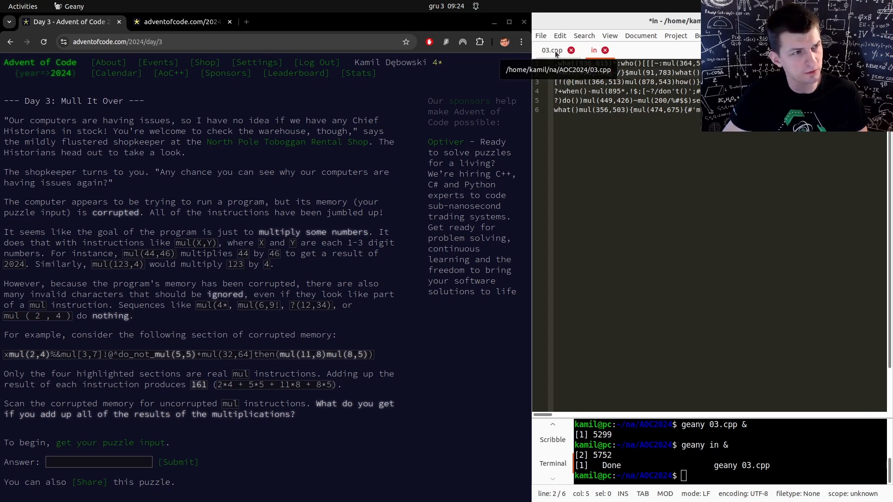
{"action": "left_click", "coordinate": [550, 50]}
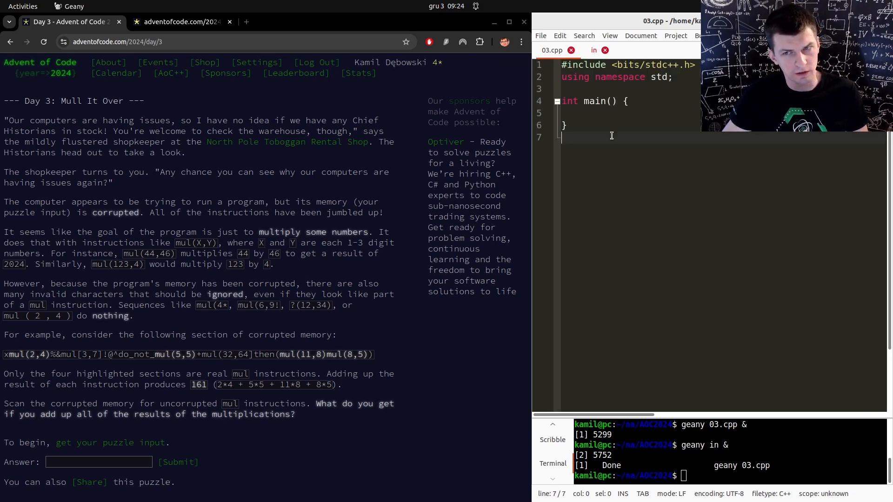
{"action": "left_click", "coordinate": [598, 113]}
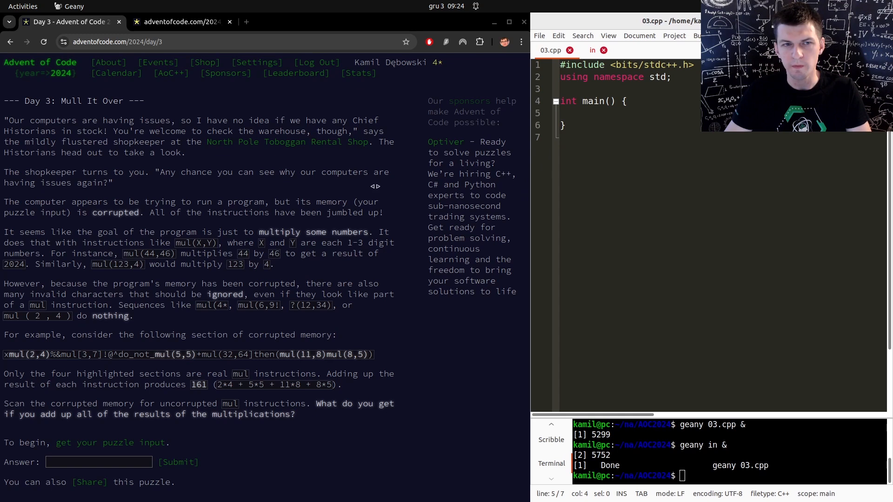
Step: Add a while scanf("%c", &c) loop appending each character to s, then print s
{"action": "type", "text": "ve"}
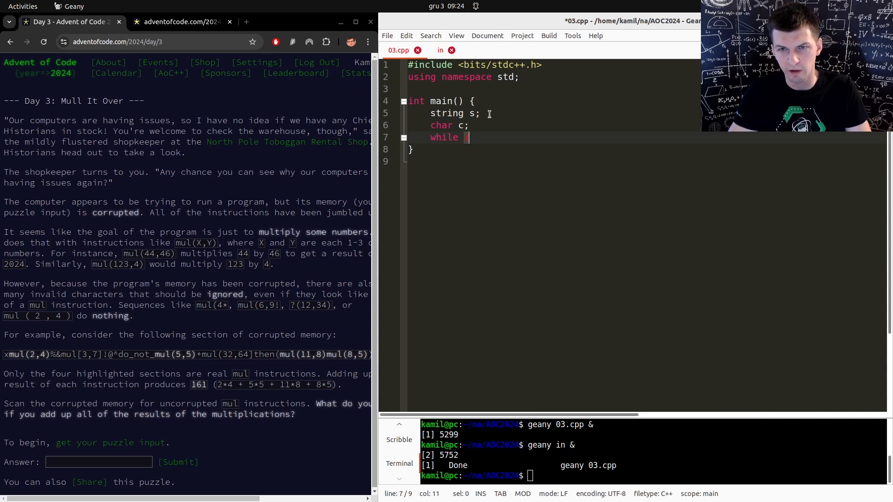
{"action": "type", "text": "true) {"}
{"action": "type", "text": "scanf(\"%c\","}
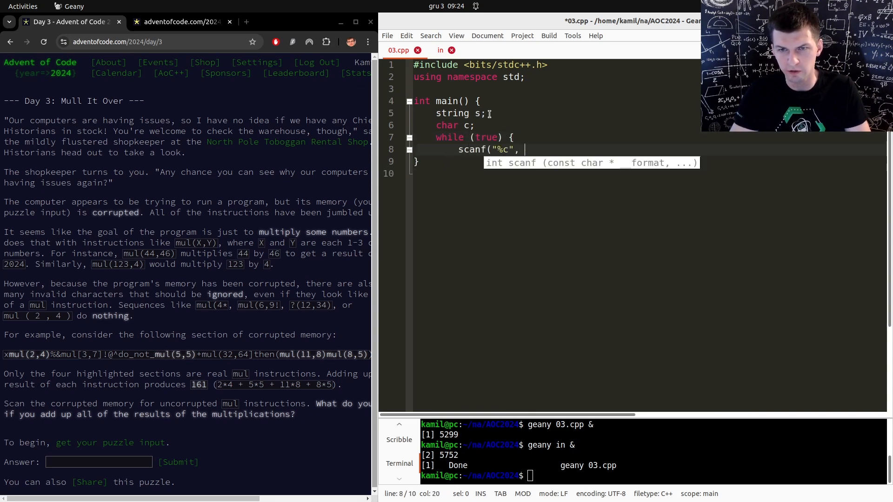
{"action": "type", "text": "&c);"}
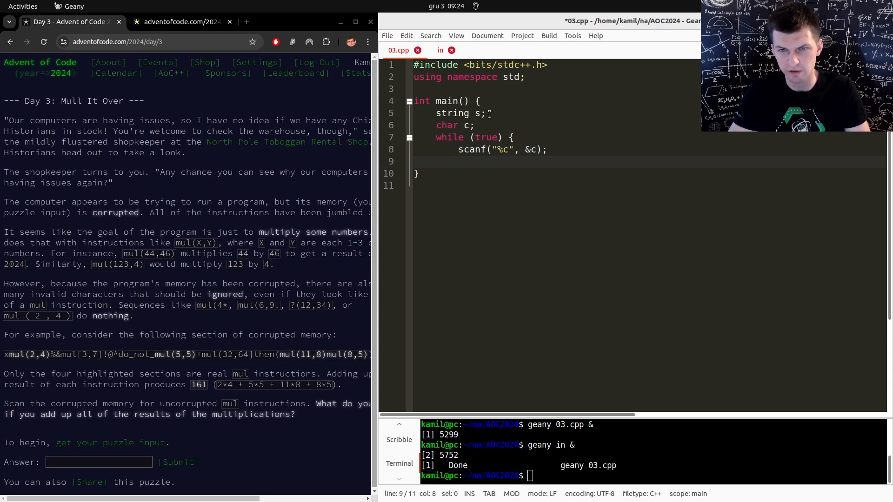
{"action": "type", "text": "s += c;"}
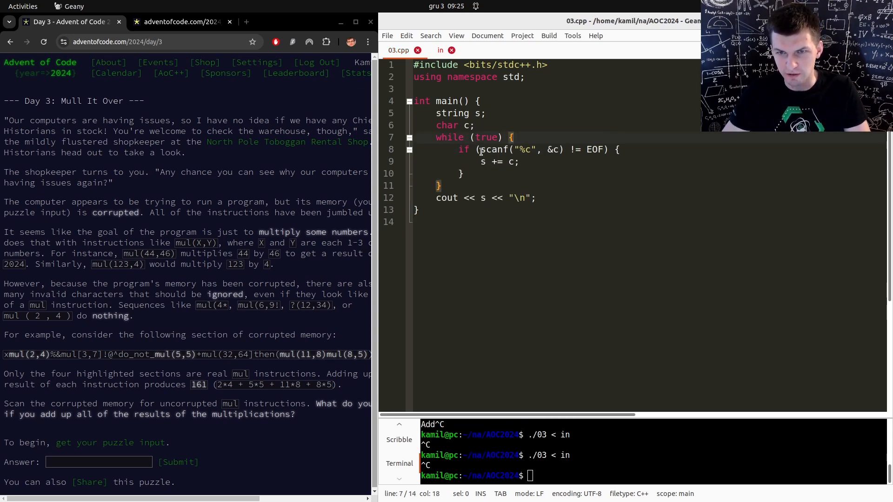
{"action": "type", "text": "scanf(\"%"}
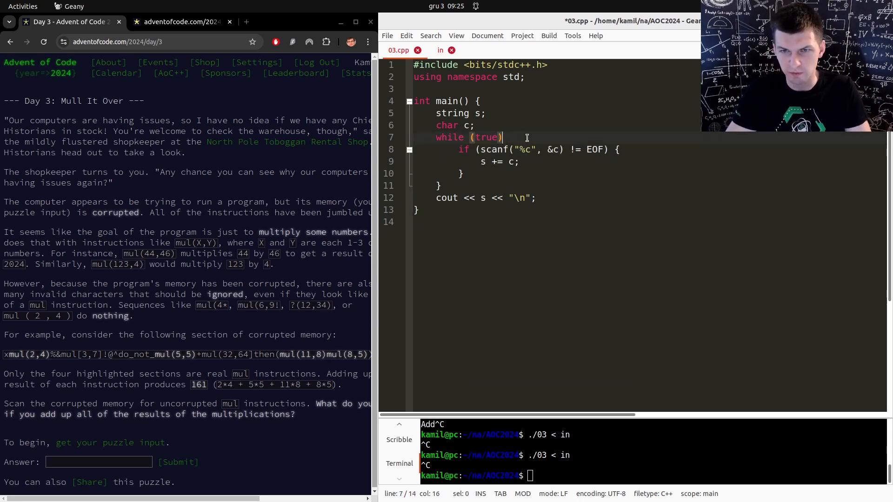
{"action": "type", "text": "scanf(\"%c\", &c"}
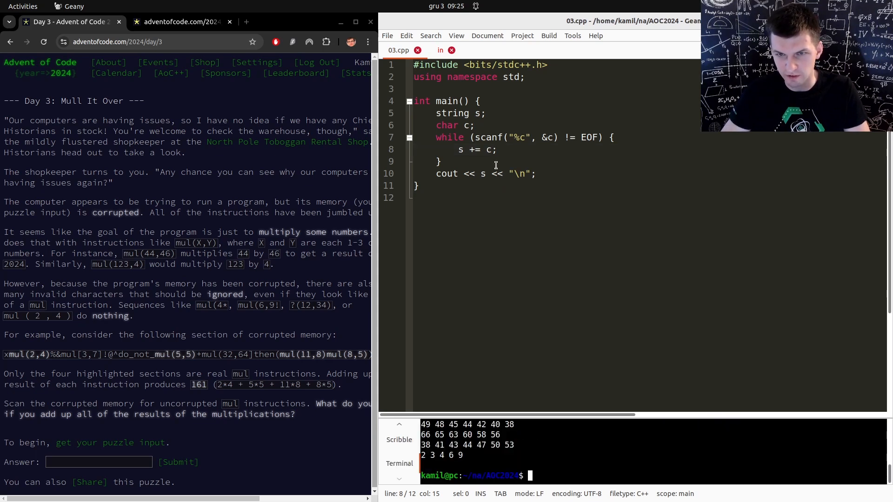
Step: Run ./03 < in > out, review the out file, and return to 03.cpp
{"action": "left_click", "coordinate": [483, 149]}
{"action": "type", "text": "geany out &"}
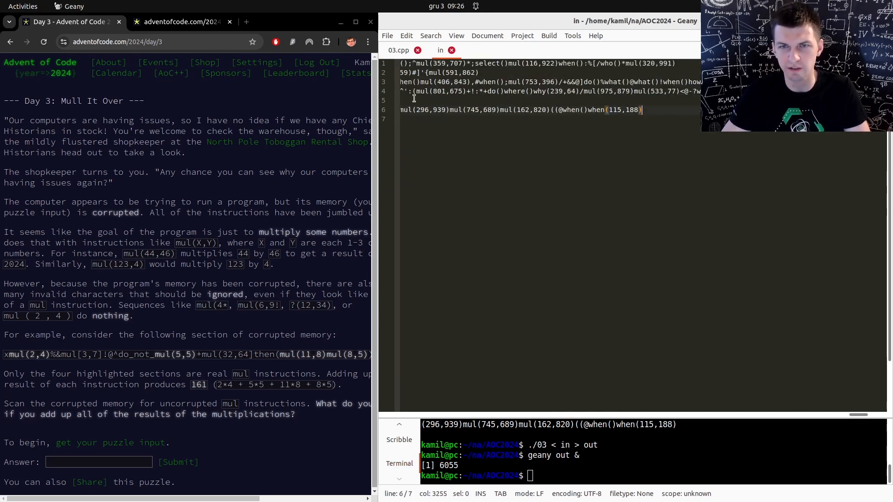
{"action": "left_click", "coordinate": [399, 50]}
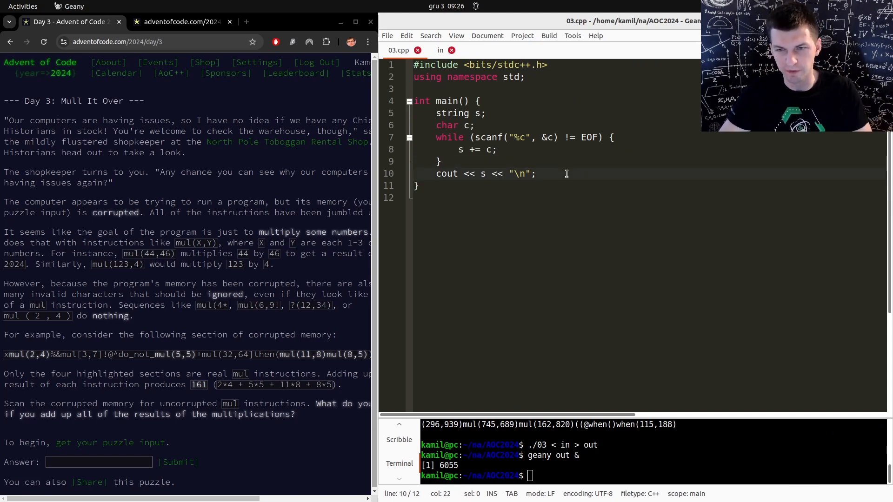
Step: Store int n = (int) s.length() and loop i from 0 to n
{"action": "type", "text": "for (for (i"}
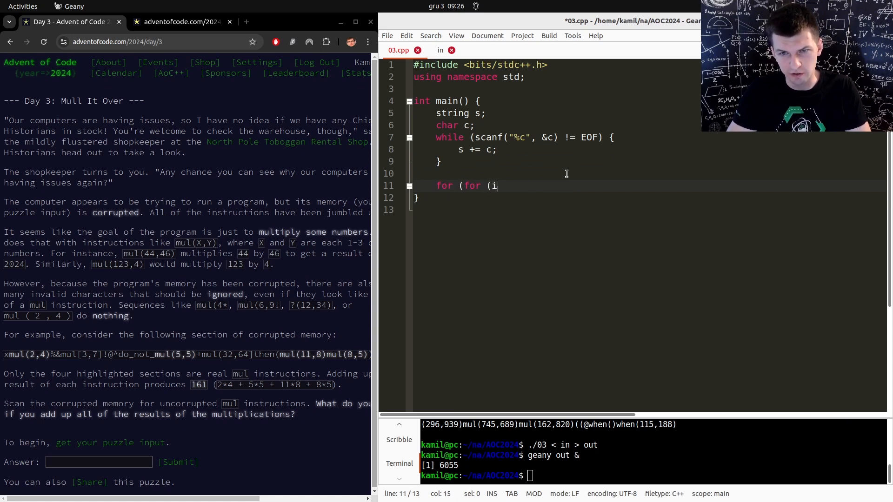
{"action": "type", "text": "nt i = 0; i <"}
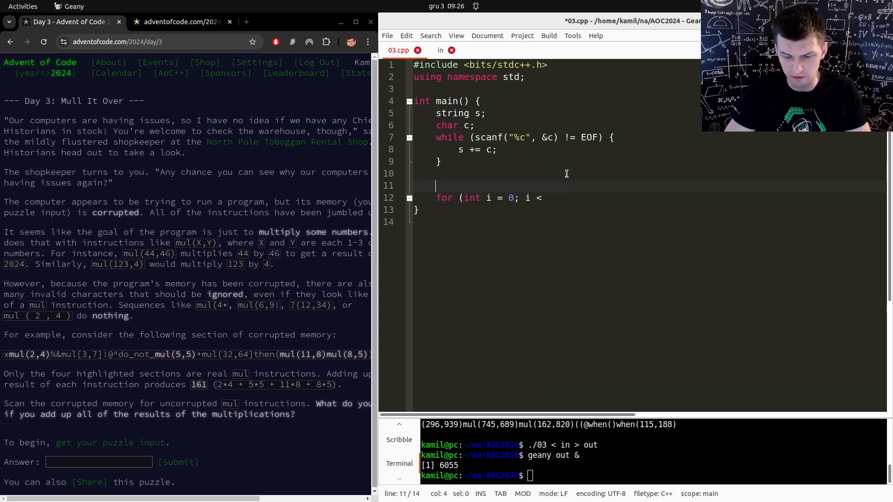
{"action": "key", "text": "BackSpace"}
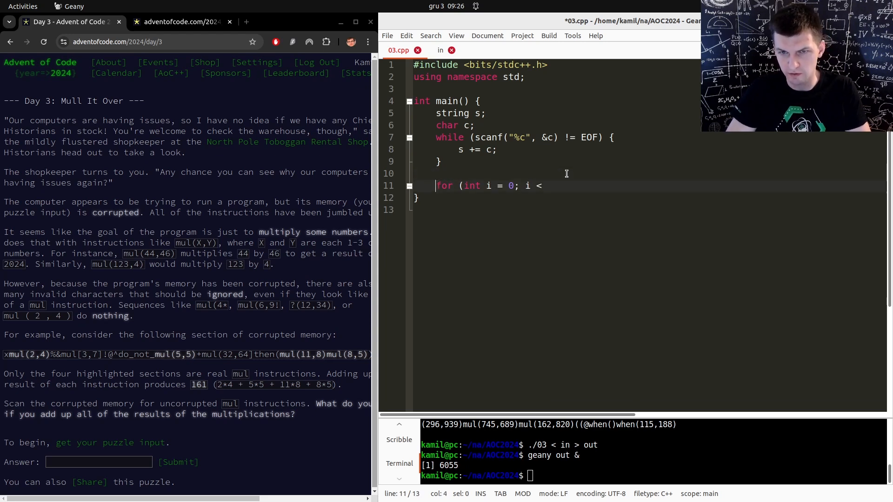
{"action": "type", "text": "int n"}
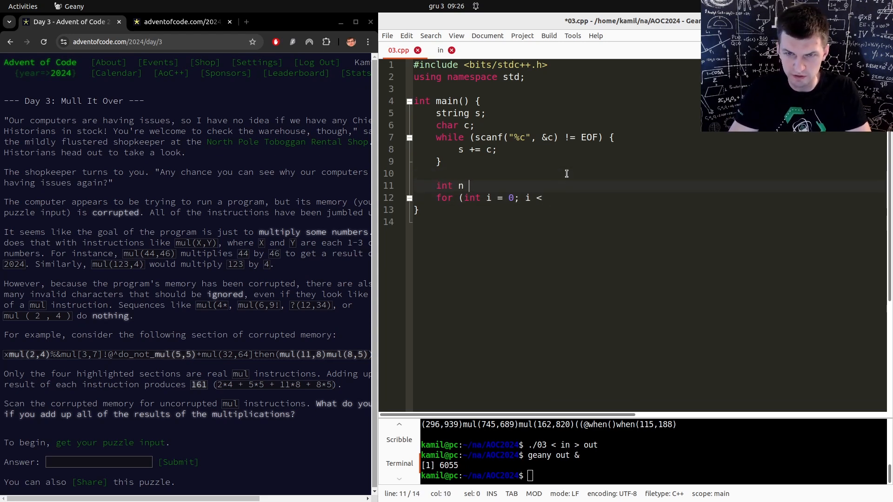
{"action": "type", "text": "= (int) s.le"}
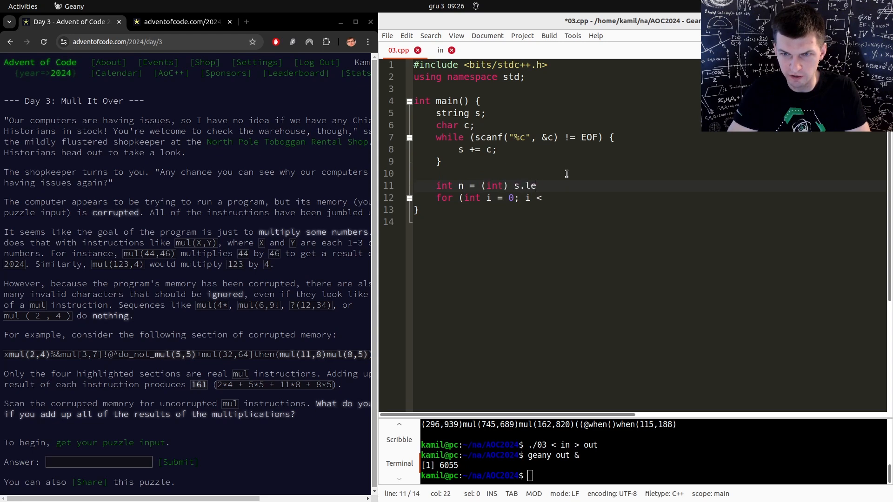
{"action": "type", "text": "ngth();"}
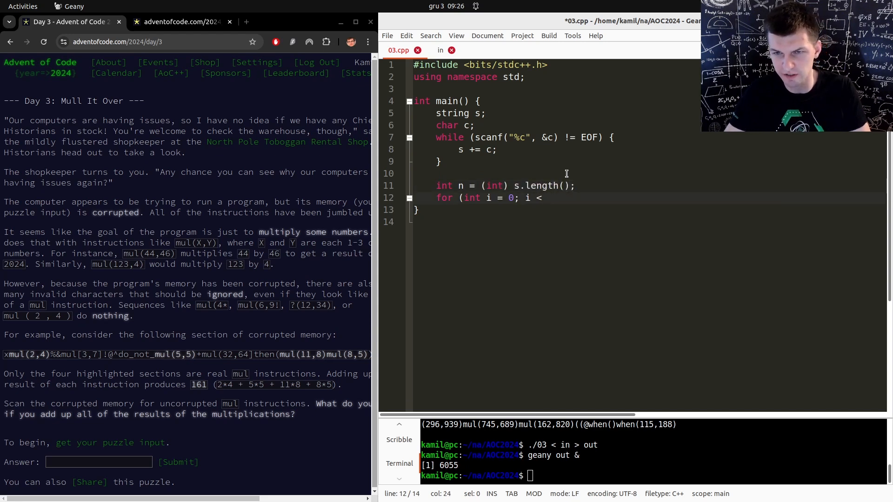
{"action": "type", "text": "n; i++) {"}
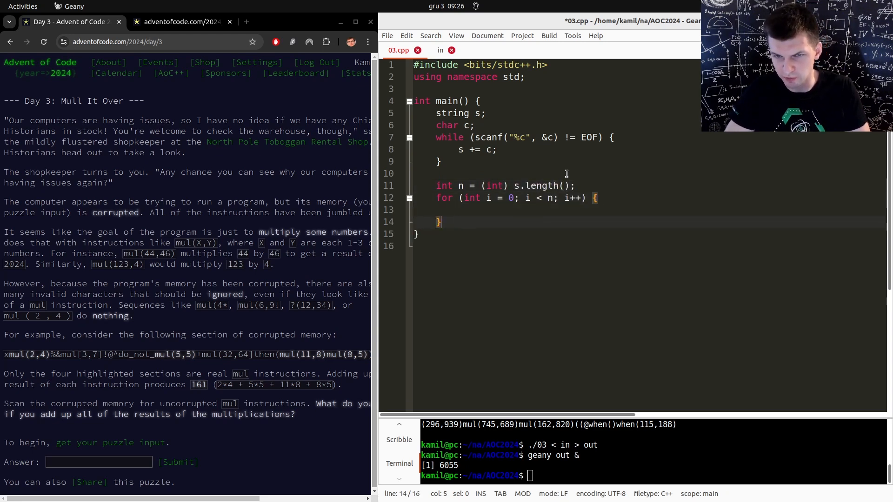
Step: Inside the loop, add an if checking s[i] == 'm'
{"action": "type", "text": "i"}
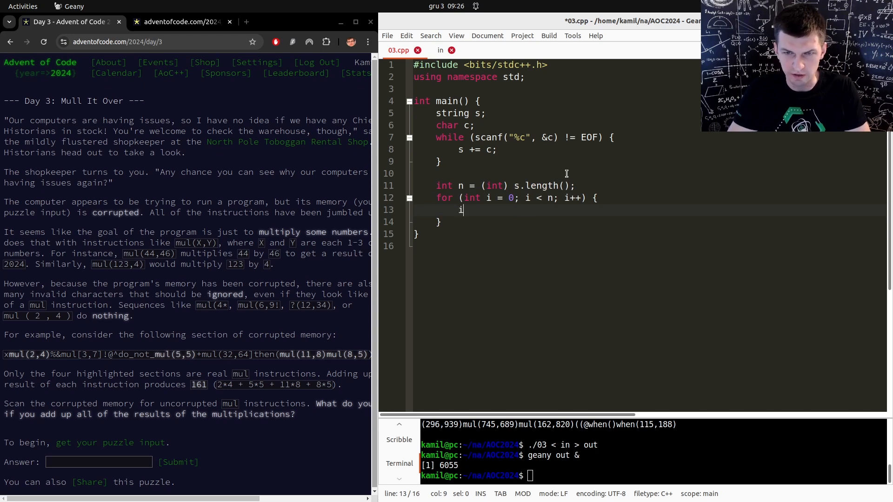
{"action": "type", "text": "f (s[i] =="}
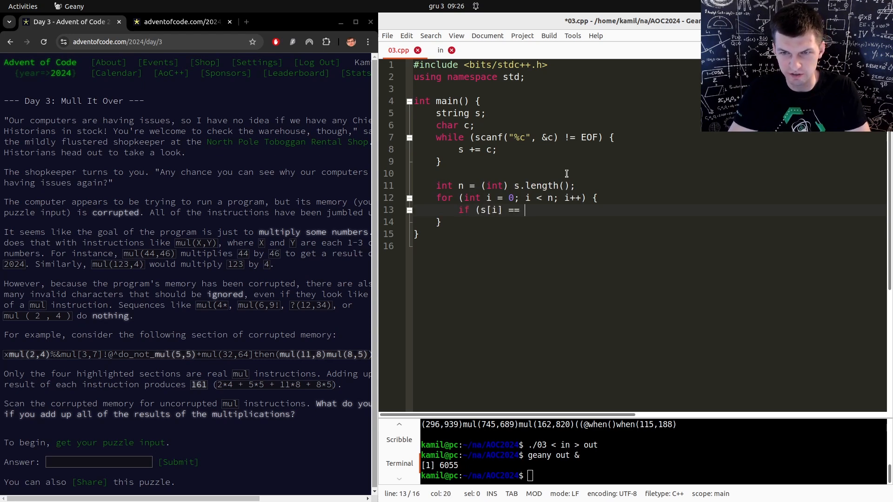
{"action": "type", "text": "'m') {"}
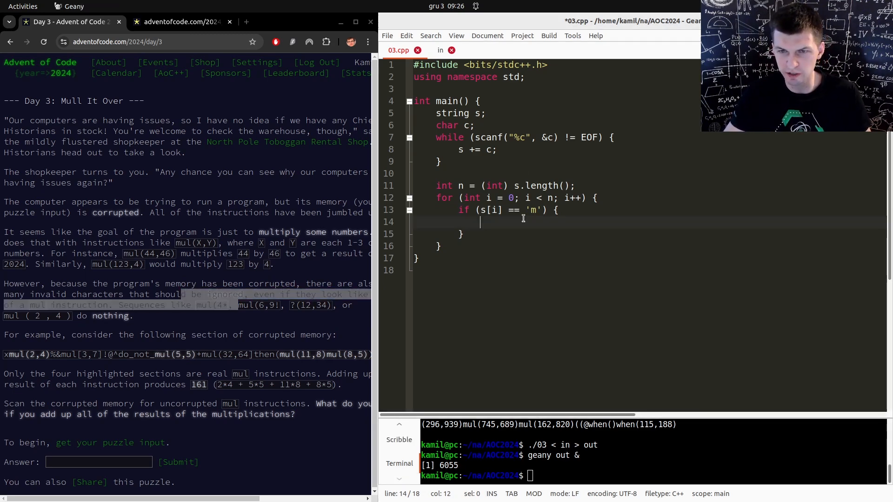
{"action": "mouse_move", "coordinate": [522, 218]}
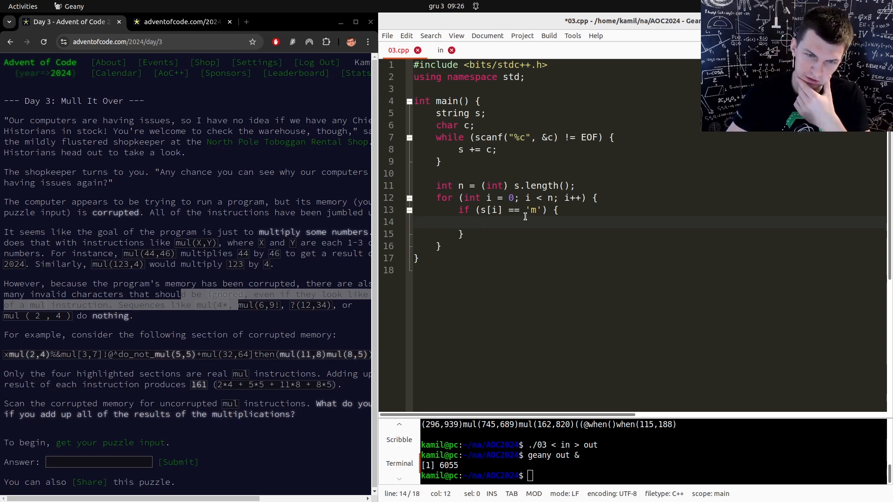
Step: Inside the 'm' block, test that s[i+1] is 'u', s[i+2] is 'l', then '('
{"action": "left_click", "coordinate": [480, 222]}
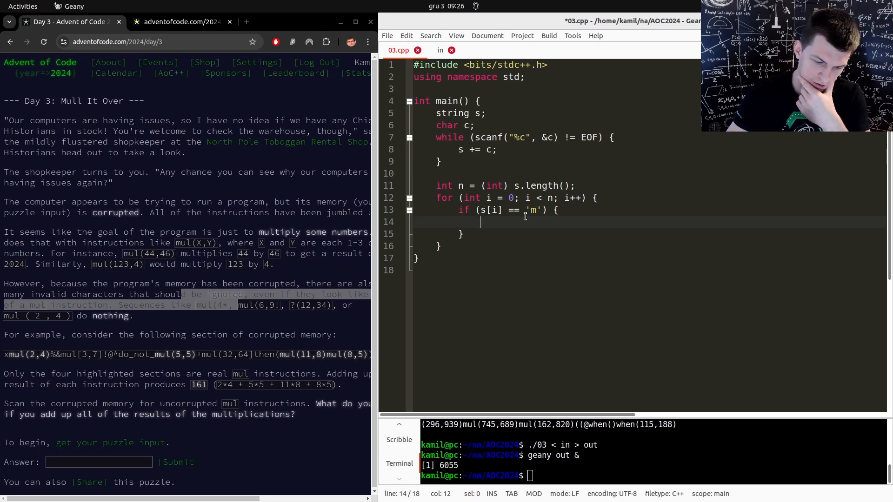
{"action": "type", "text": "if"}
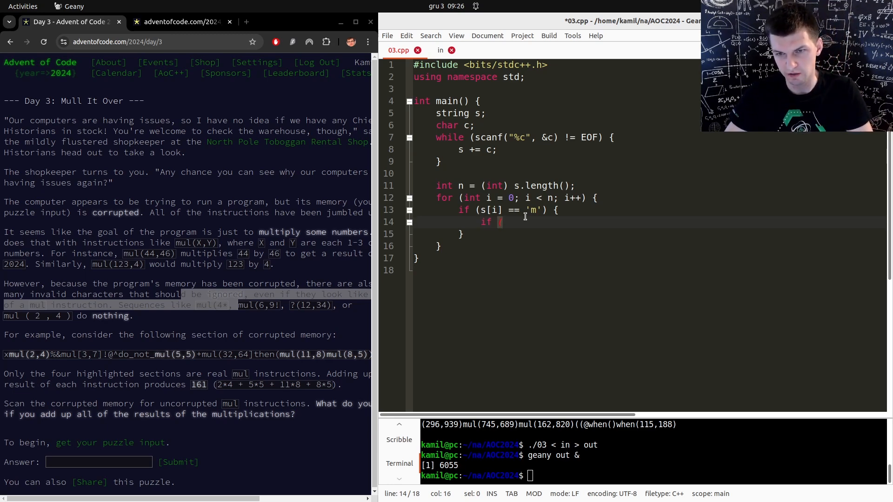
{"action": "type", "text": "(s[i]"}
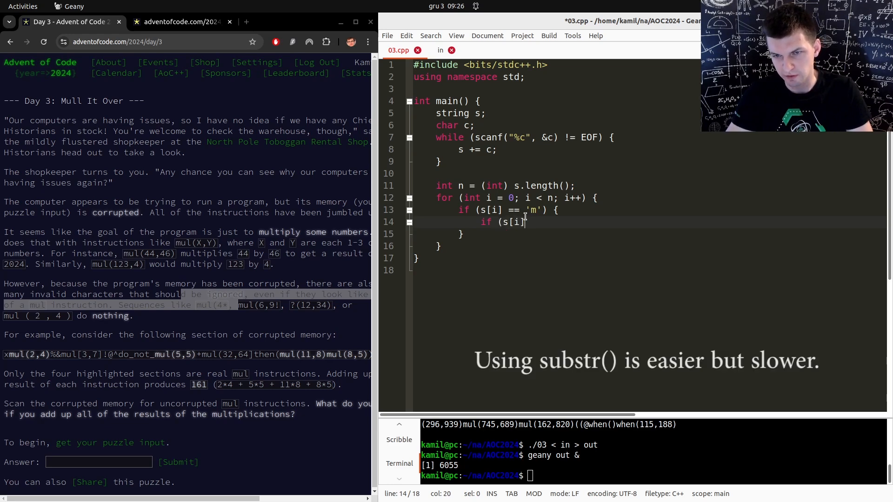
{"action": "type", "text": "+1] =="}
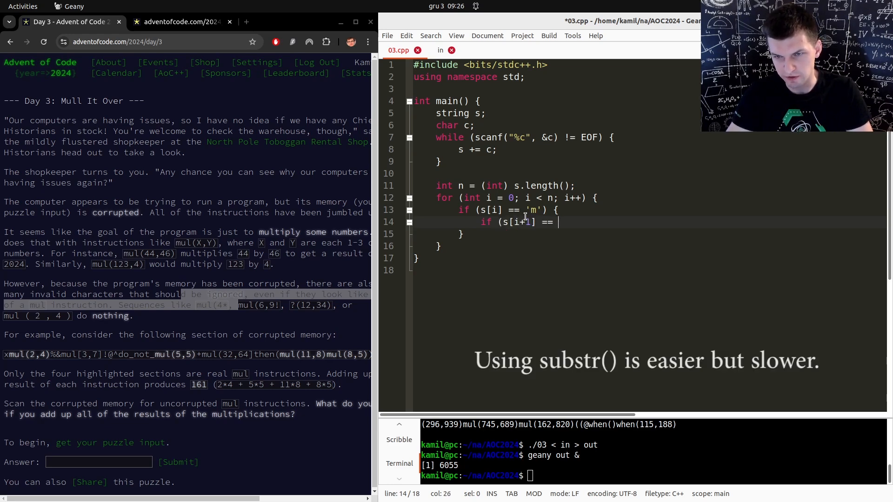
{"action": "type", "text": "'u' && s[i+2] == 'l' && s[i+3] == '(') {"}
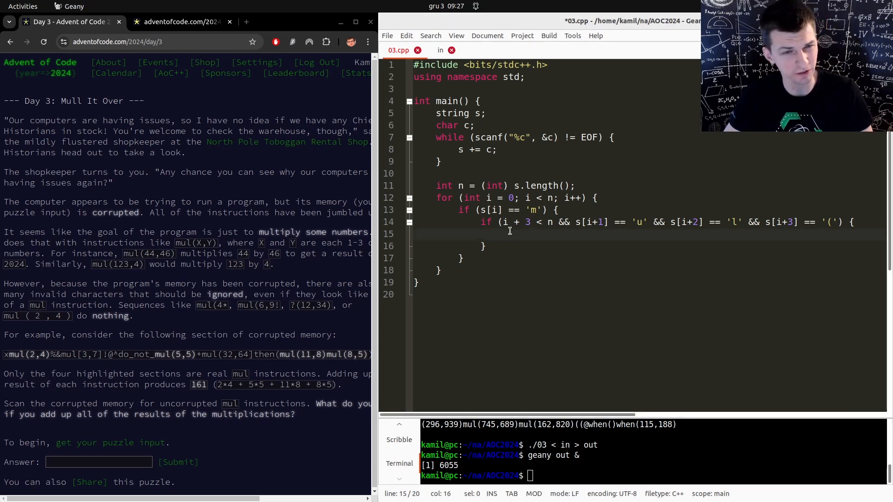
Step: Insert a getNumber helper taking int i on a new line above the loop
{"action": "type", "text": "d"}
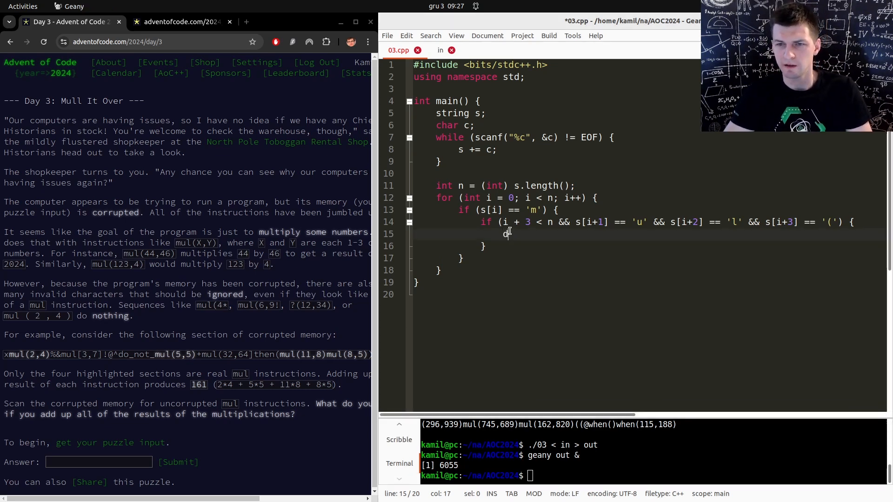
{"action": "key", "text": "BackSpace"}
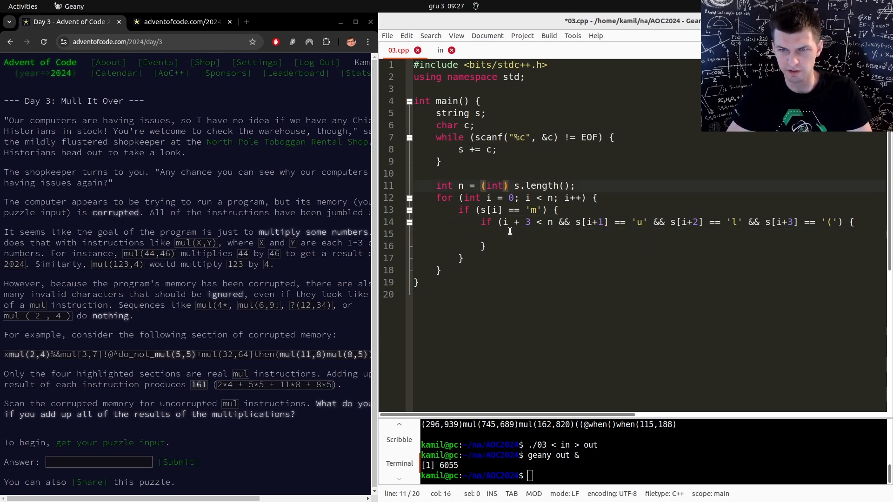
{"action": "key", "text": "Return"}
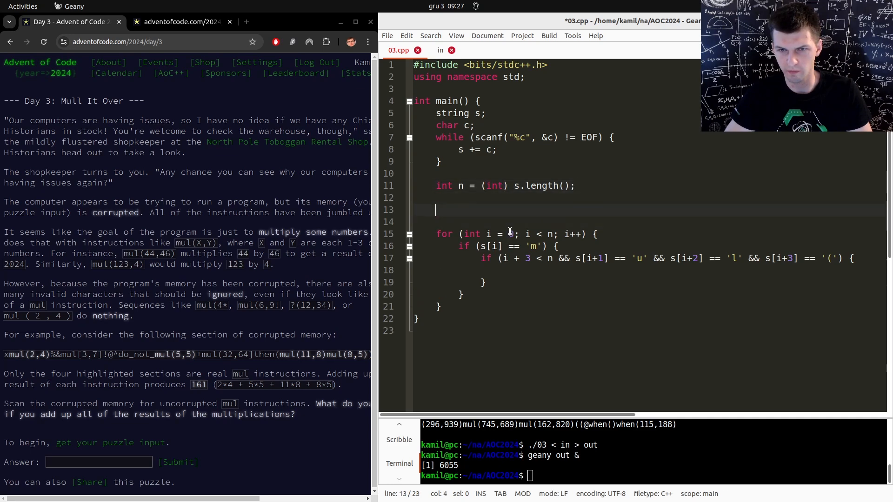
{"action": "type", "text": "auto getNu"}
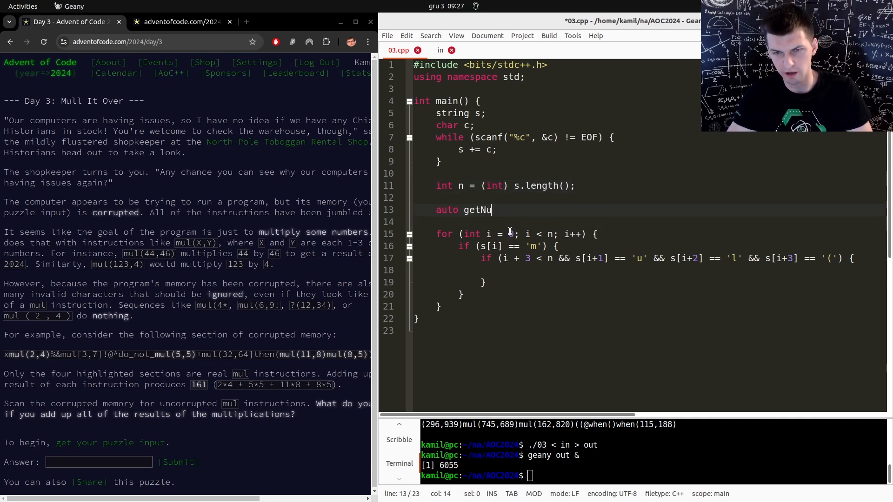
{"action": "type", "text": "mber(int i) {"}
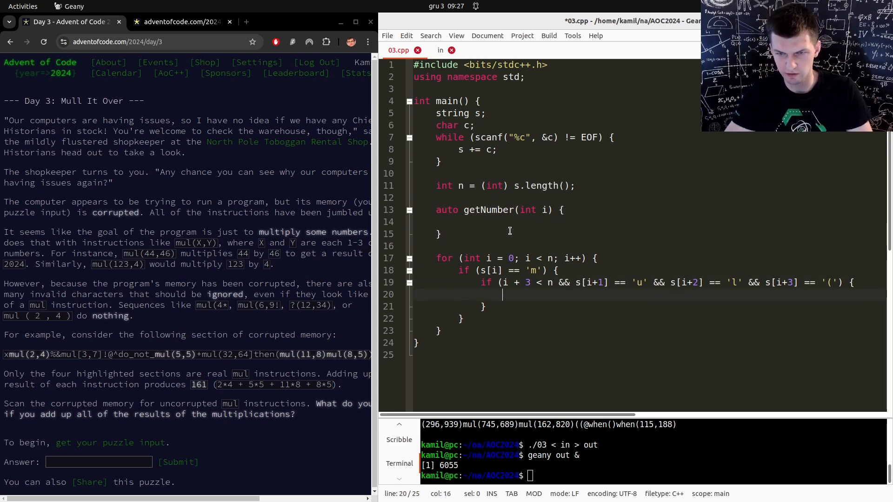
Step: Make getNumber a [&] lambda, then advance i by 4, read x, check the comma, advance 2, read y
{"action": "type", "text": "int x = getNumb"}
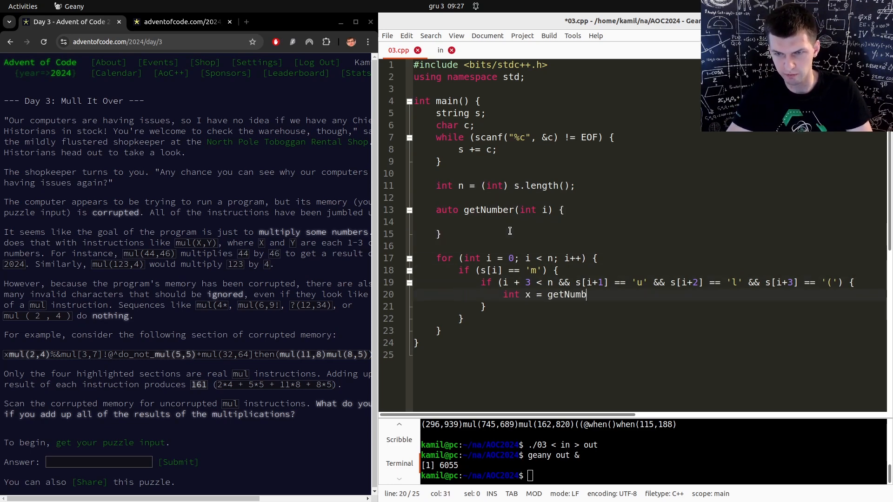
{"action": "type", "text": "er(i+4);"}
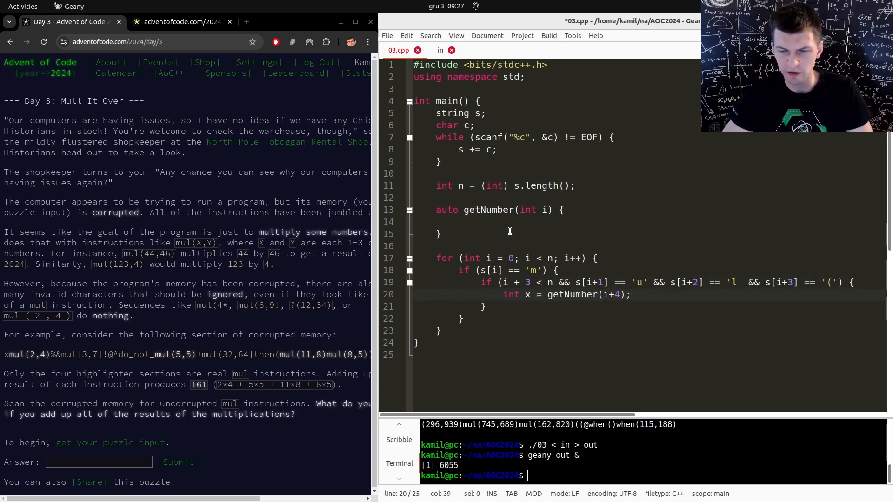
{"action": "left_click_drag", "start_coordinate": [630, 294], "coordinate": [503, 294]}
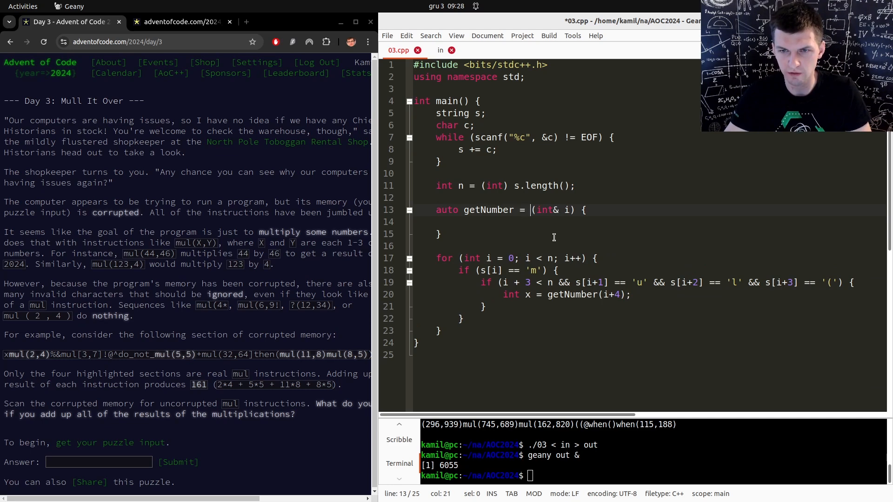
{"action": "type", "text": "[&]"}
{"action": "type", "text": "i"}
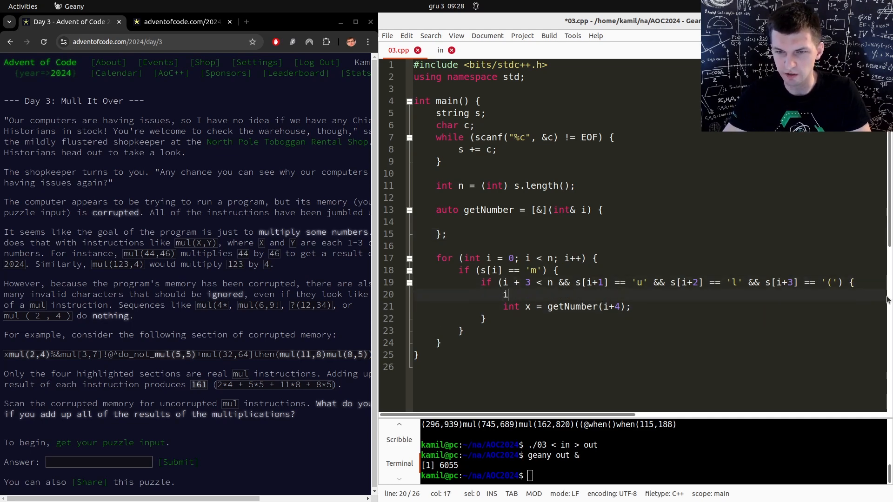
{"action": "type", "text": "+= 4;"}
{"action": "type", "text": "if "}
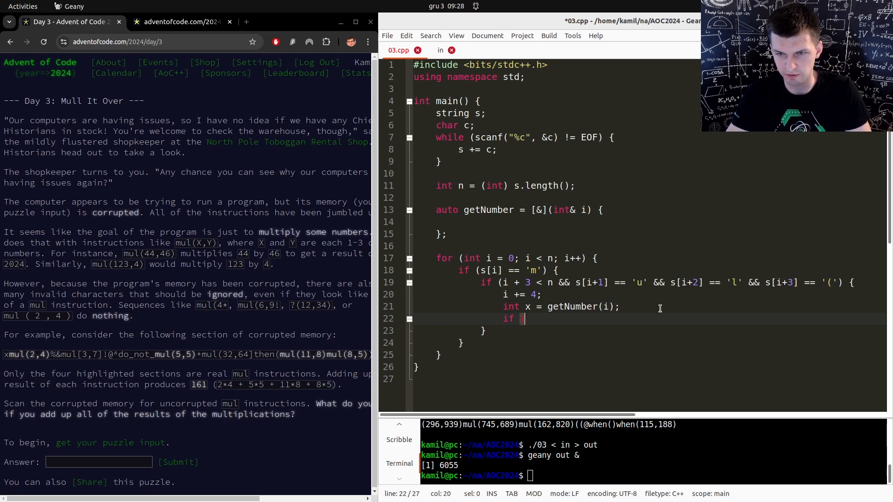
{"action": "type", "text": "(i + 1 < n && s[i+1] == ',"}
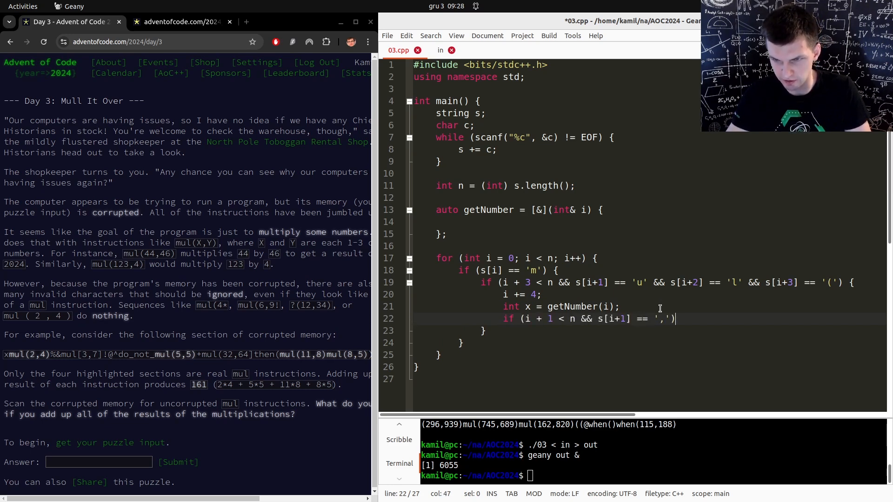
{"action": "type", "text": "{"}
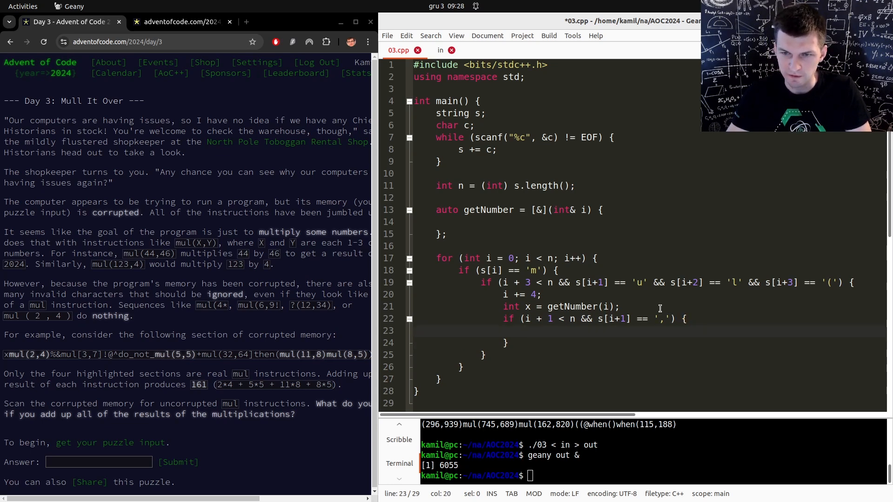
{"action": "type", "text": "i += 2;"}
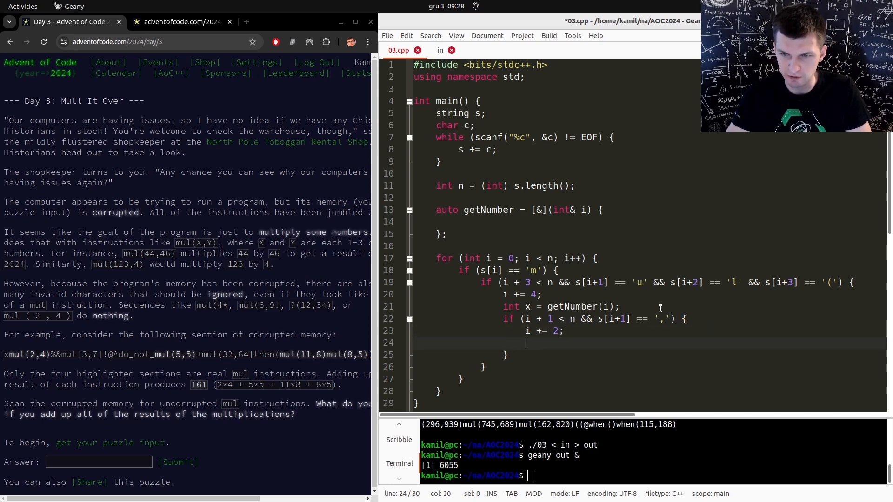
{"action": "type", "text": "int y = getNumber(i);"}
{"action": "type", "text": "if (i + 1 < n &&"}
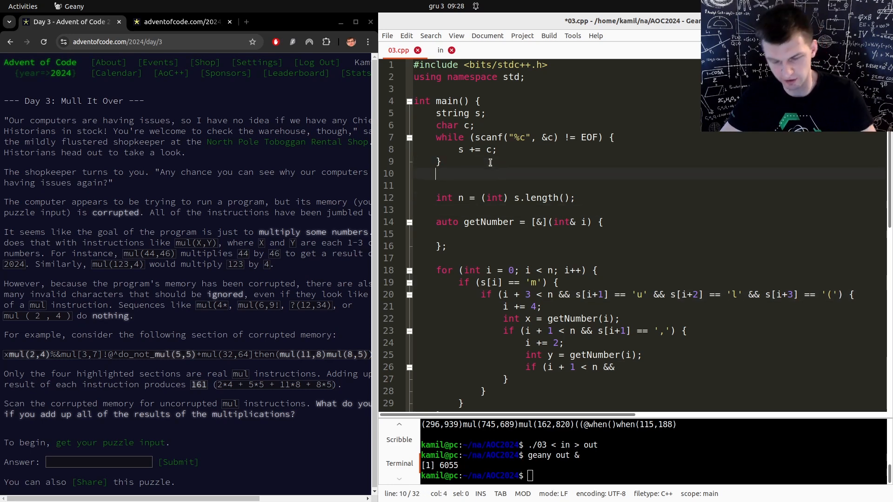
Step: Pad s with a run of '#' characters and add x * y to answer
{"action": "type", "text": "s += \""}
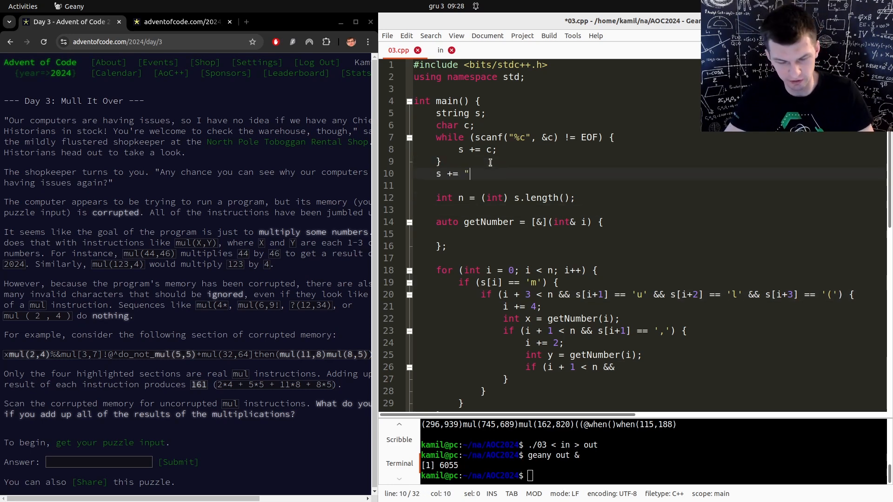
{"action": "type", "text": "###################"}
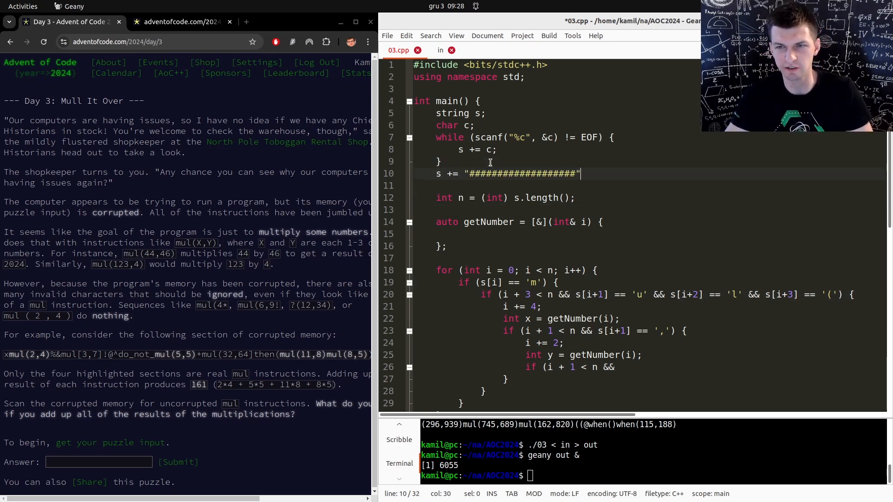
{"action": "type", "text": ";"}
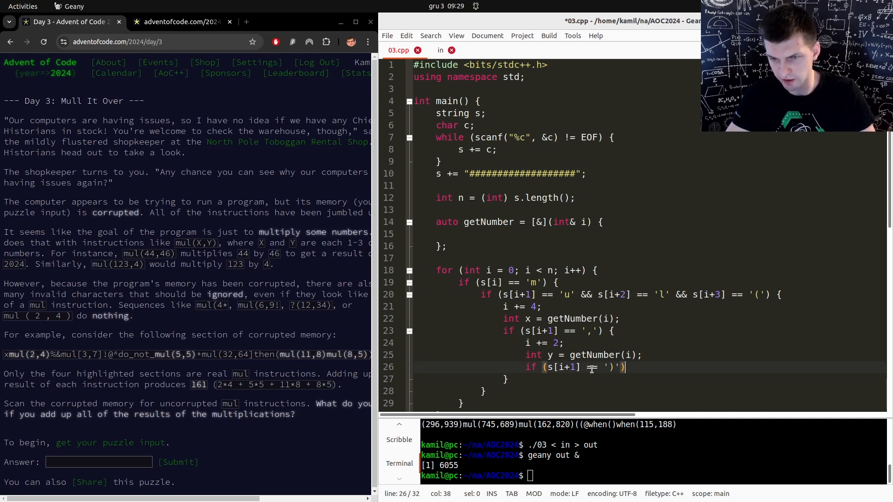
{"action": "type", "text": "{"}
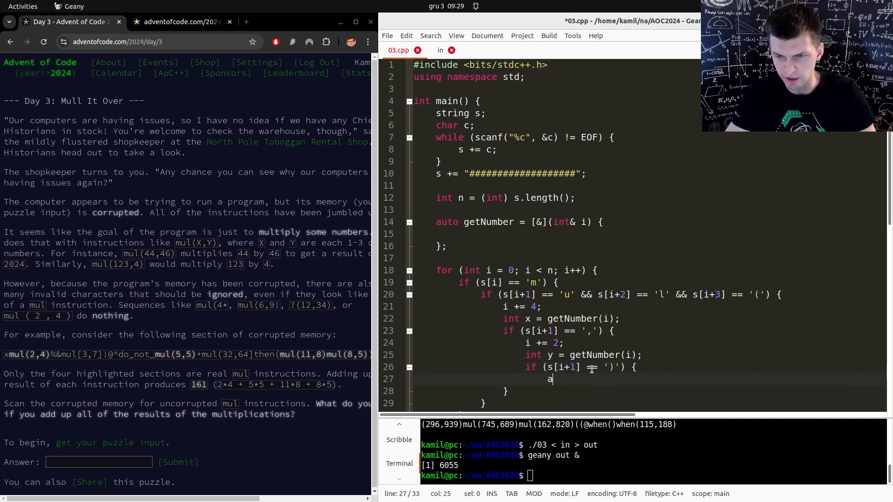
{"action": "type", "text": "nswer += x * y;"}
{"action": "type", "text": "}"}
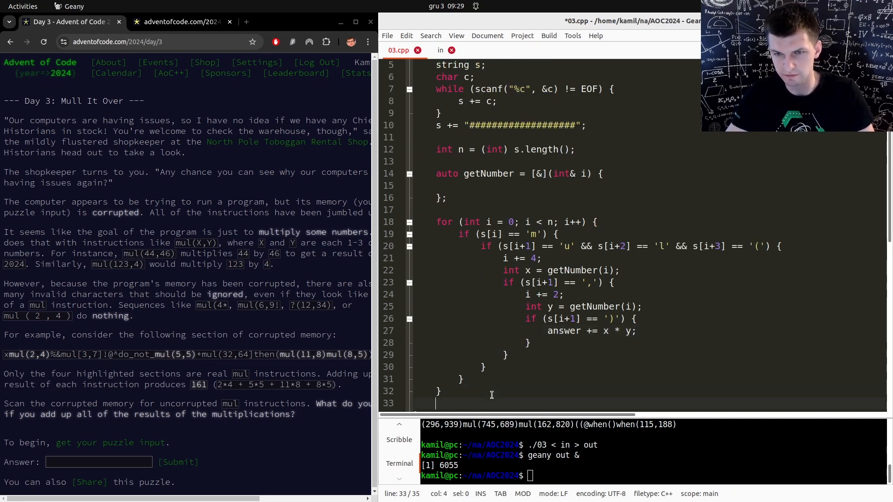
Step: Print answer and s.c_str(), and declare int answer = 0 before the for loop
{"action": "type", "text": "cout << an"}
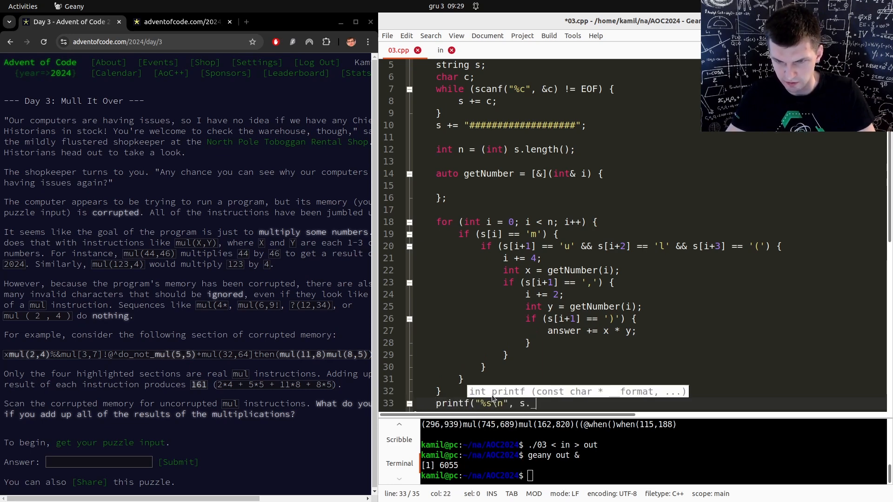
{"action": "type", "text": "c_str());"}
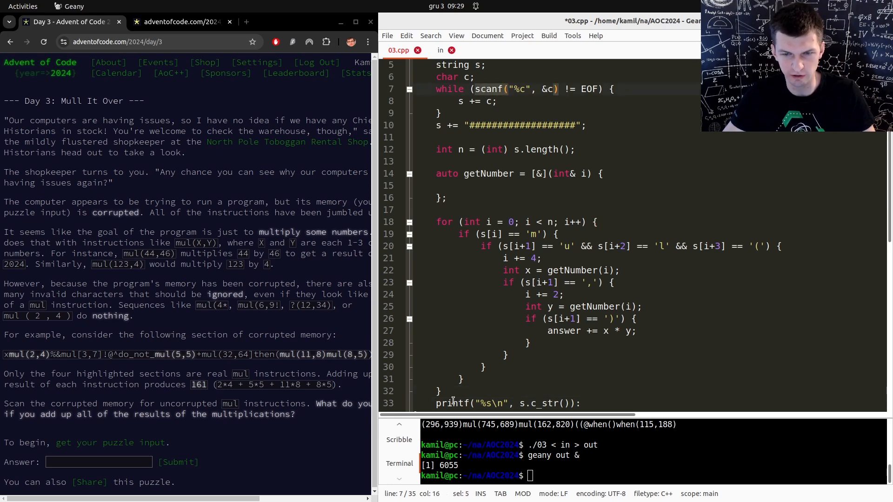
{"action": "left_click", "coordinate": [439, 391]}
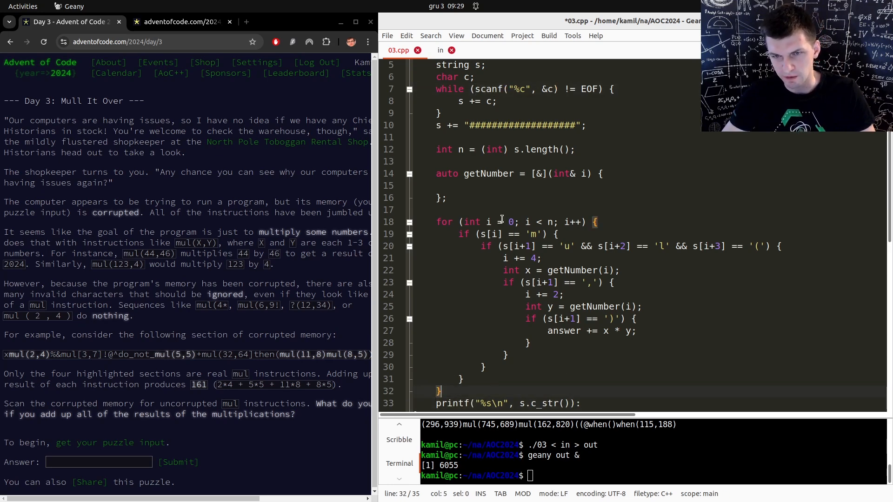
{"action": "type", "text": "int ans"}
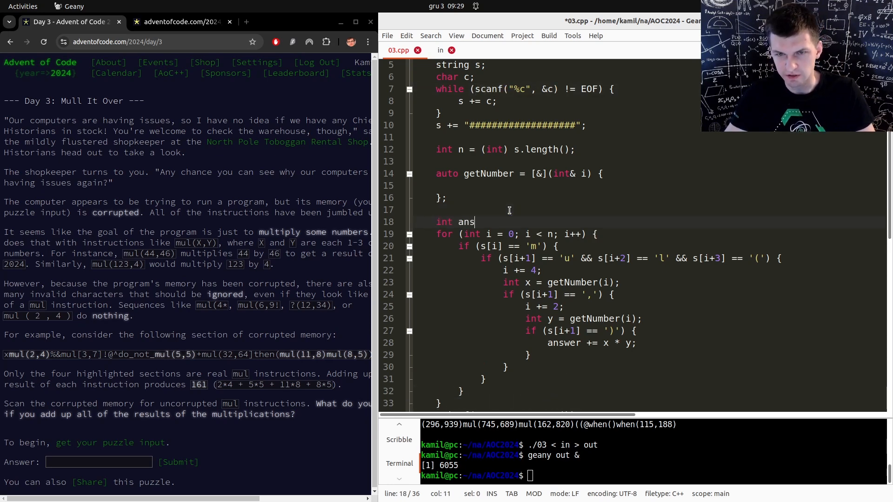
{"action": "type", "text": "wer = 0;"}
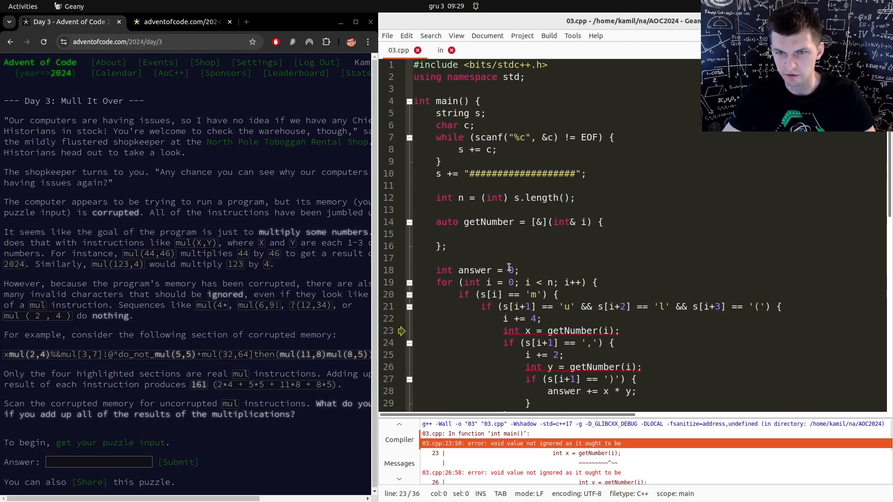
{"action": "left_click", "coordinate": [458, 234]}
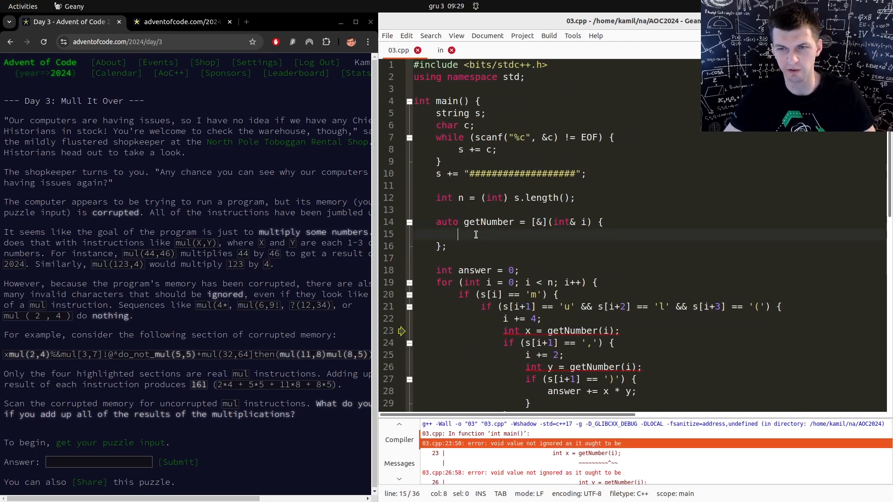
Step: Fill getNumber with int x = 0 and a while isdigit loop doing x = 10 * x + (s[i] - '0'); i++
{"action": "scroll", "scroll_direction": "down", "scroll_amount": 3}
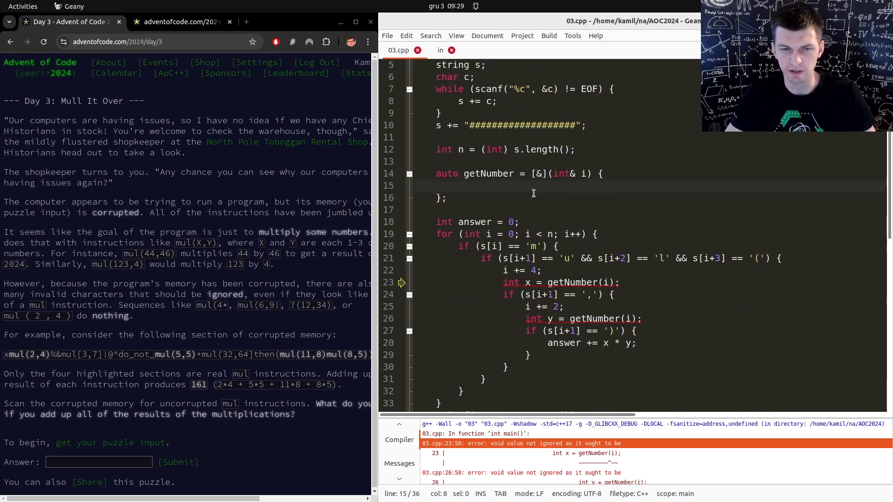
{"action": "type", "text": "while (isdigit(s[i"}
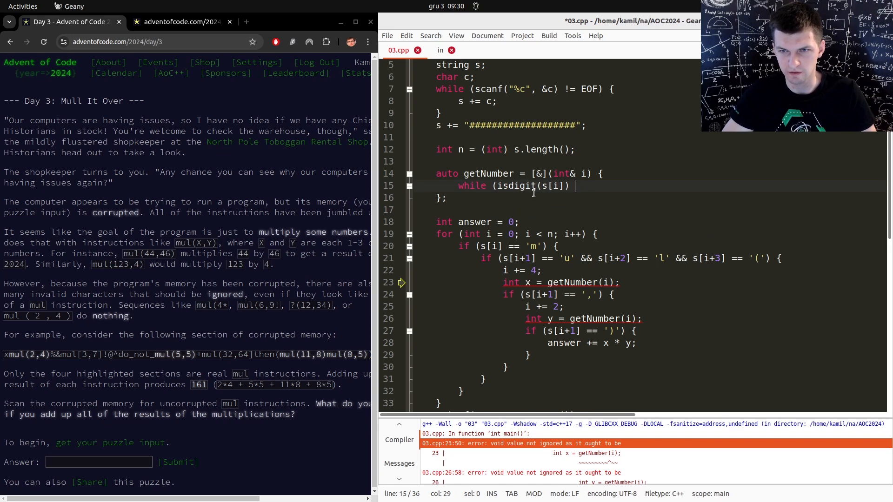
{"action": "type", "text": "int x = 0;"}
{"action": "type", "text": " {"}
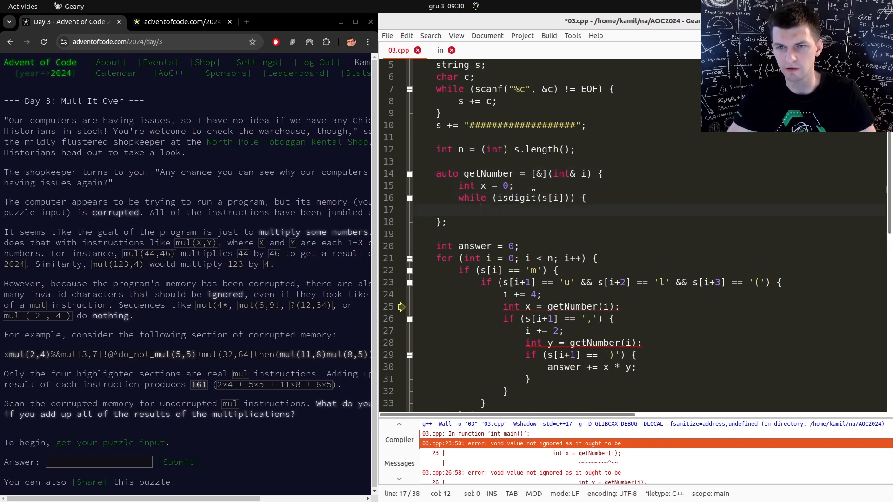
{"action": "type", "text": "x = 10 * x"}
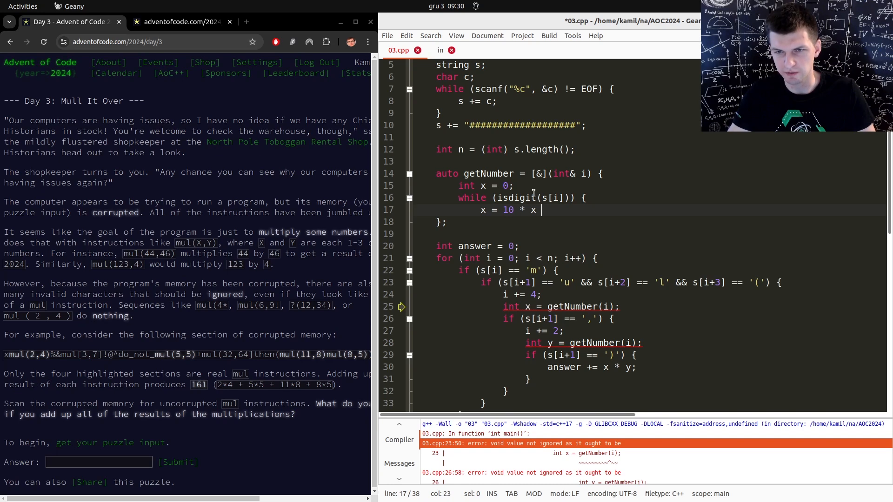
{"action": "type", "text": "+ (s[i]"}
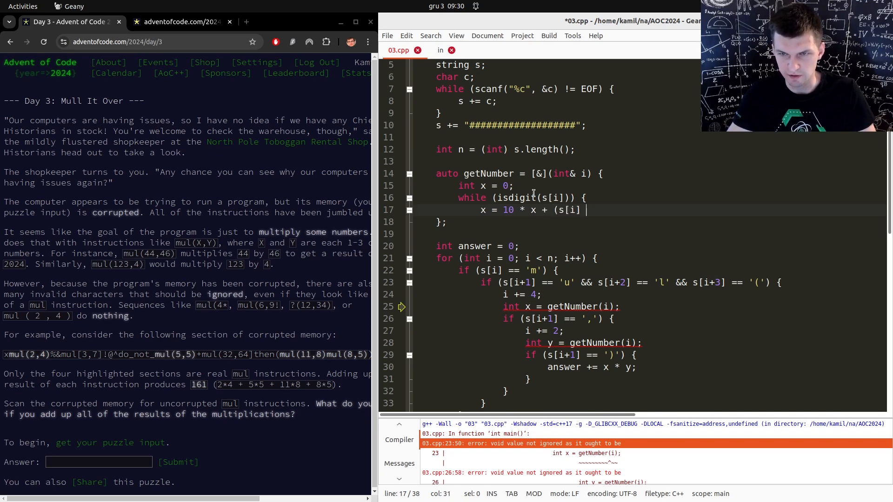
{"action": "type", "text": "- '0');"}
{"action": "type", "text": "}"}
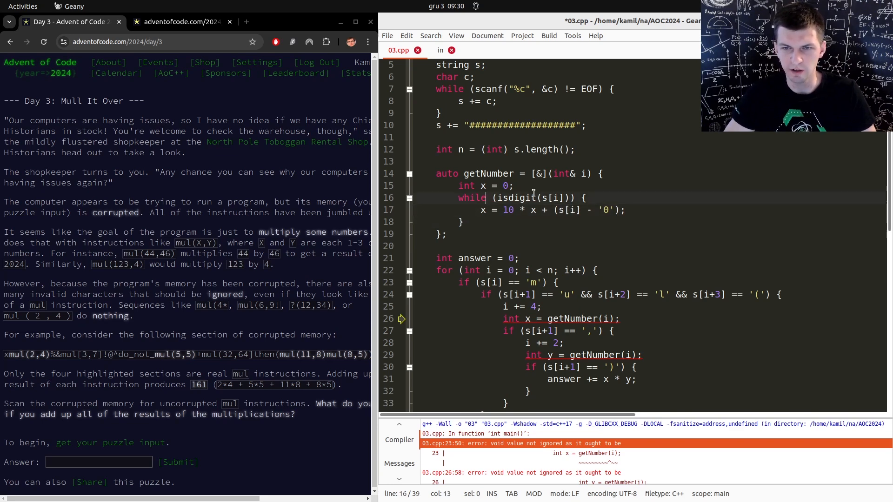
{"action": "type", "text": "x < 1000 &&"}
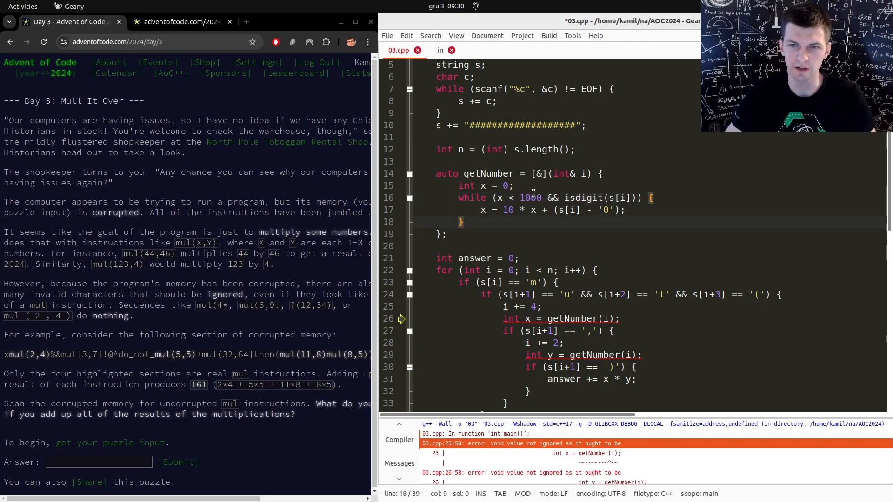
{"action": "key", "text": "Return"}
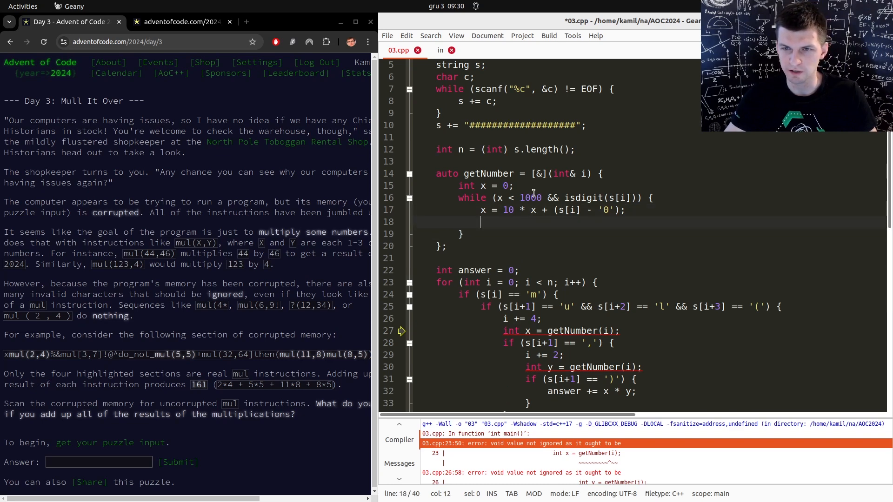
{"action": "type", "text": "i++;"}
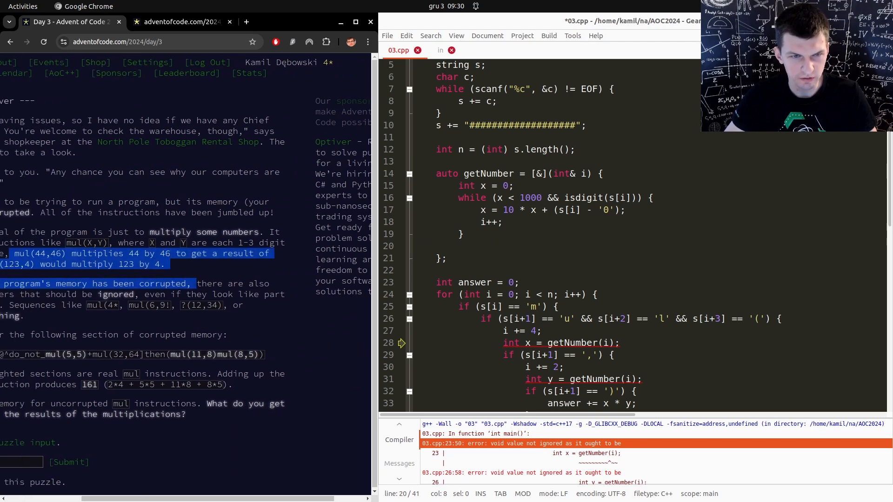
{"action": "scroll", "scroll_direction": "left", "scroll_amount": 3}
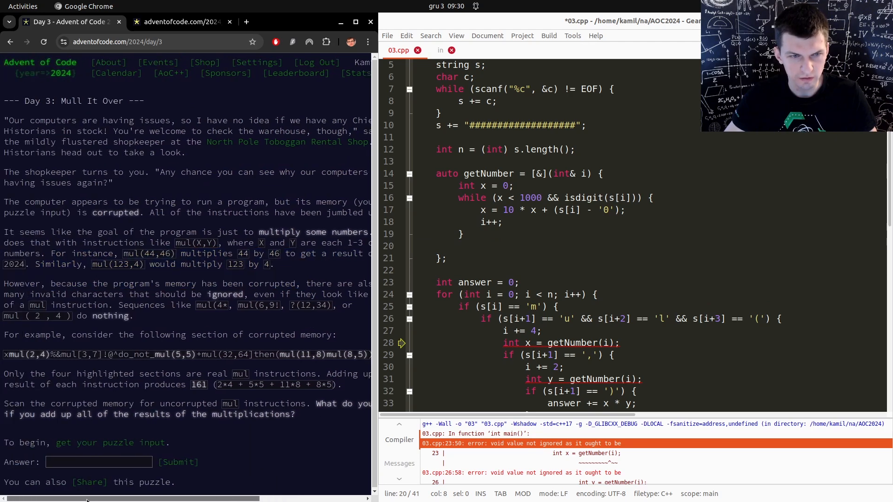
{"action": "mouse_move", "coordinate": [211, 474]}
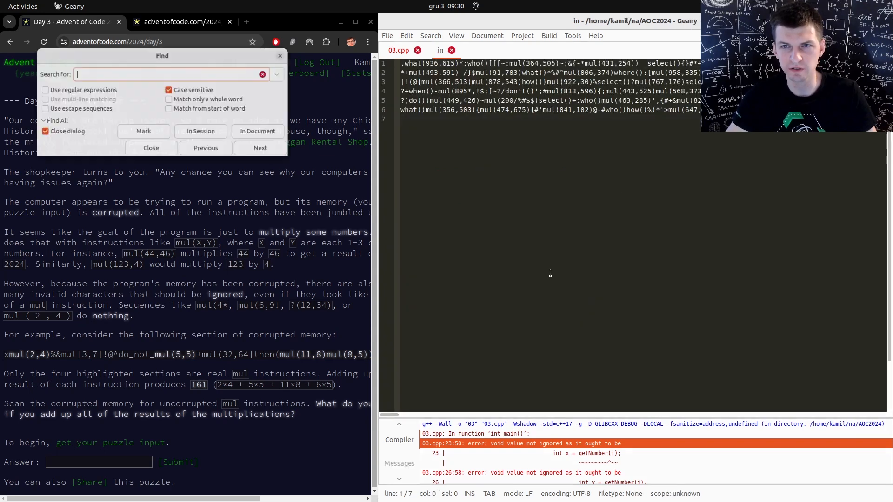
{"action": "type", "text": "0"}
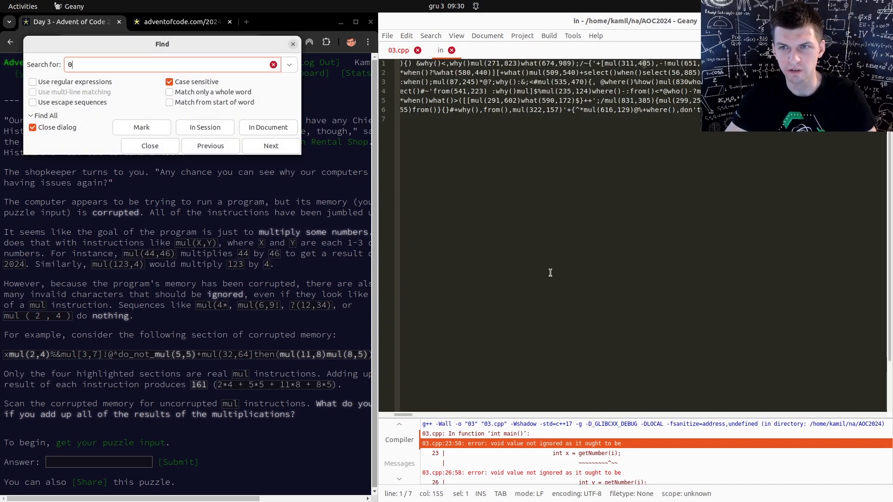
{"action": "type", "text": "("}
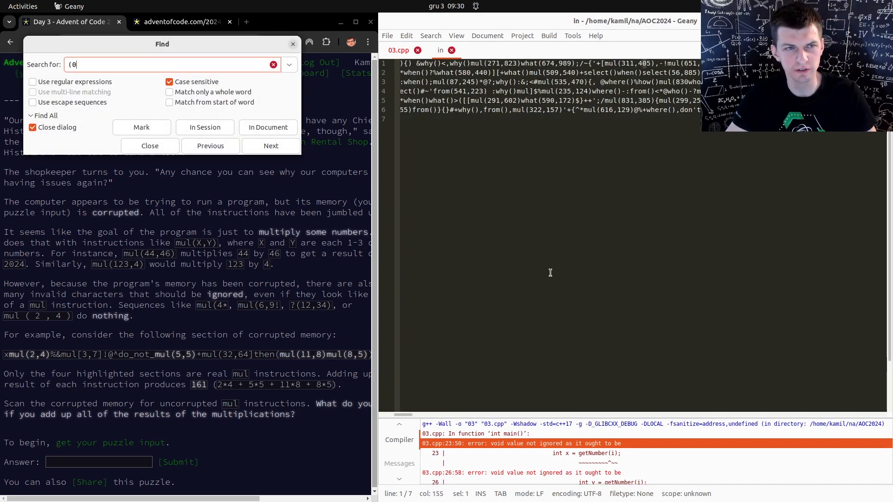
{"action": "left_click", "coordinate": [271, 146]}
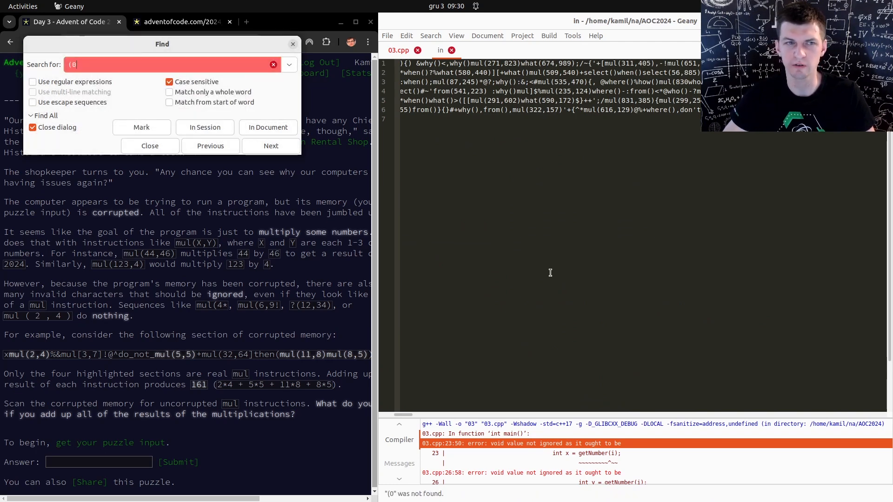
{"action": "type", "text": "541"}
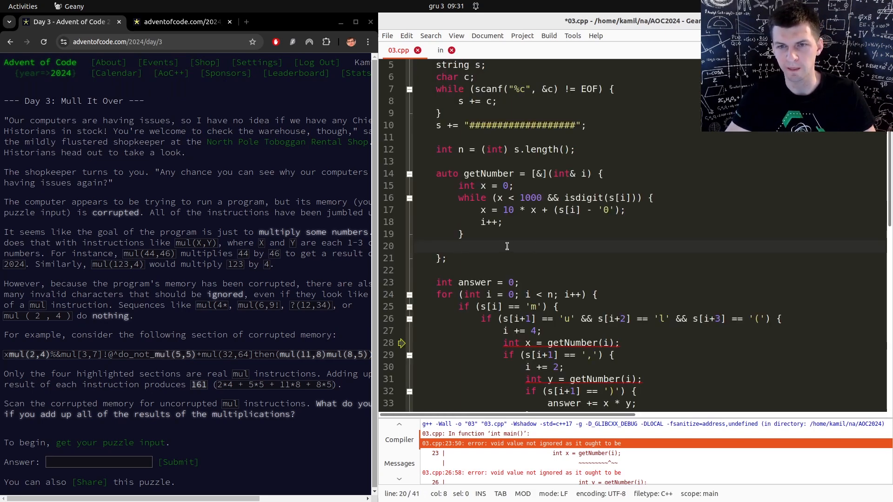
Step: Return x only if 1 <= x <= 999, else -1; add x * y only when x != -1 and y != -1
{"action": "type", "text": "if (x <= x && x <= 999) {"}
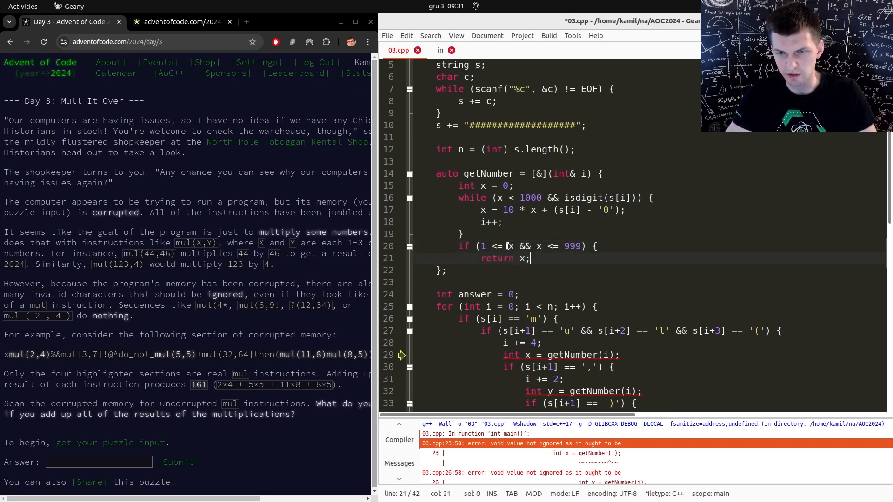
{"action": "type", "text": "return -1;"}
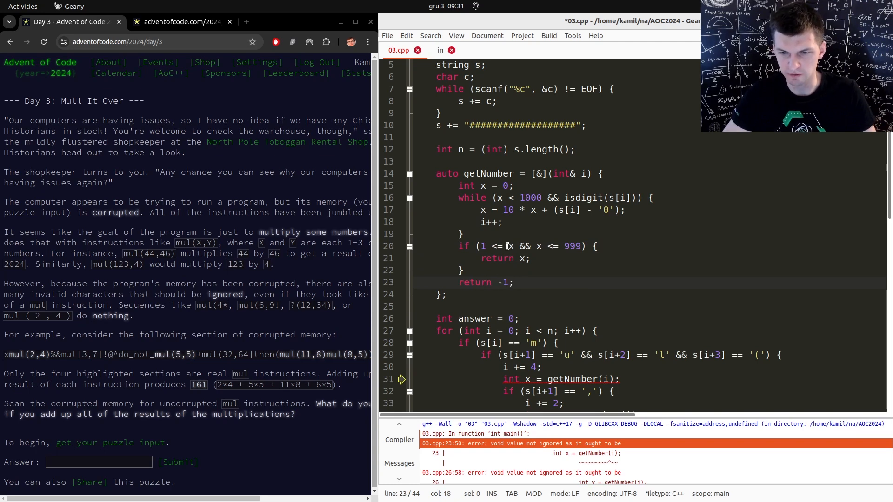
{"action": "scroll", "scroll_direction": "down", "scroll_amount": 3}
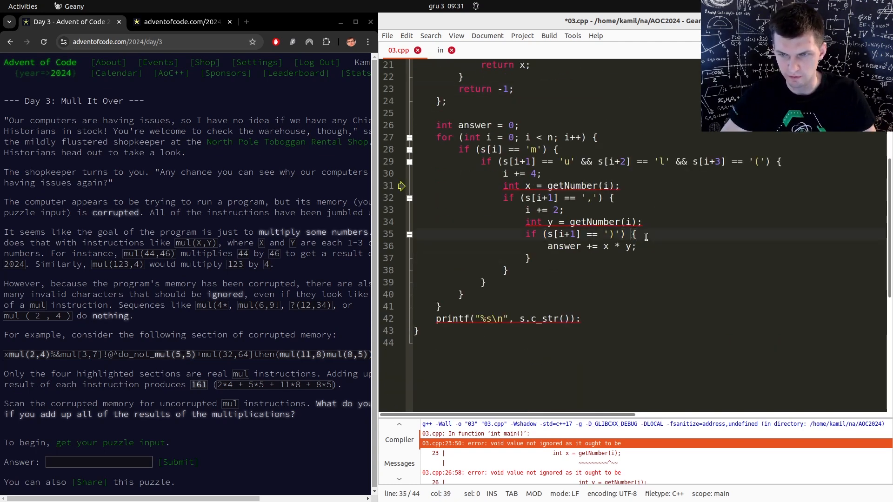
{"action": "type", "text": "if (x != -1 && y != -1) {"}
{"action": "left_click", "coordinate": [509, 319]}
{"action": "type", "text": ":"}
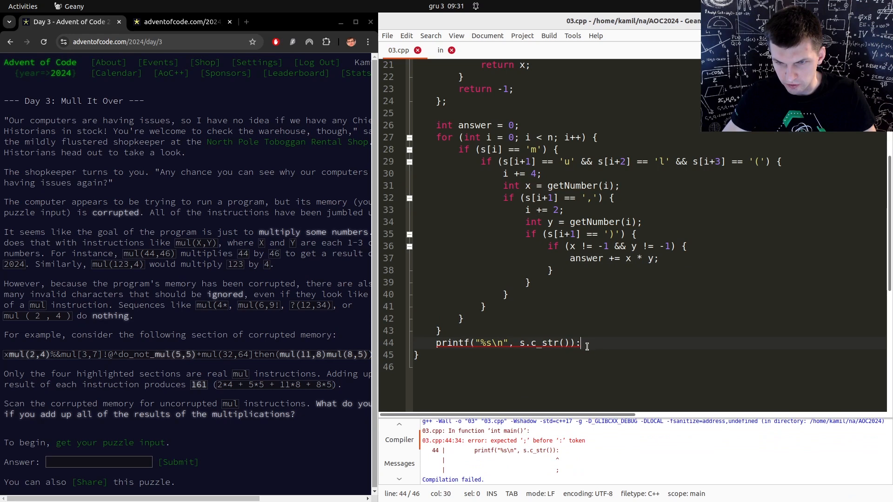
{"action": "type", "text": ";"}
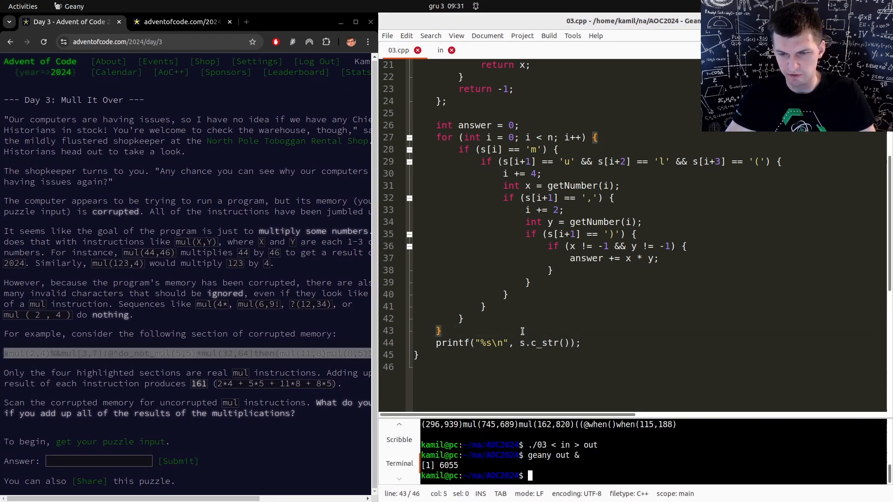
Step: Save the sample via 'cat > sample' and print answer with printf, which outputs 0
{"action": "type", "text": "cat > sample"}
{"action": "left_click", "coordinate": [650, 343]}
{"action": "type", "text": "d"}
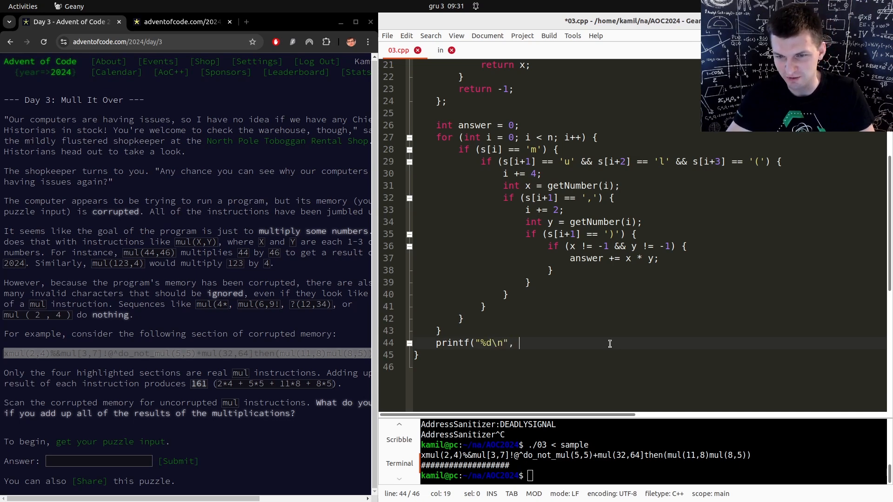
{"action": "type", "text": "answer);"}
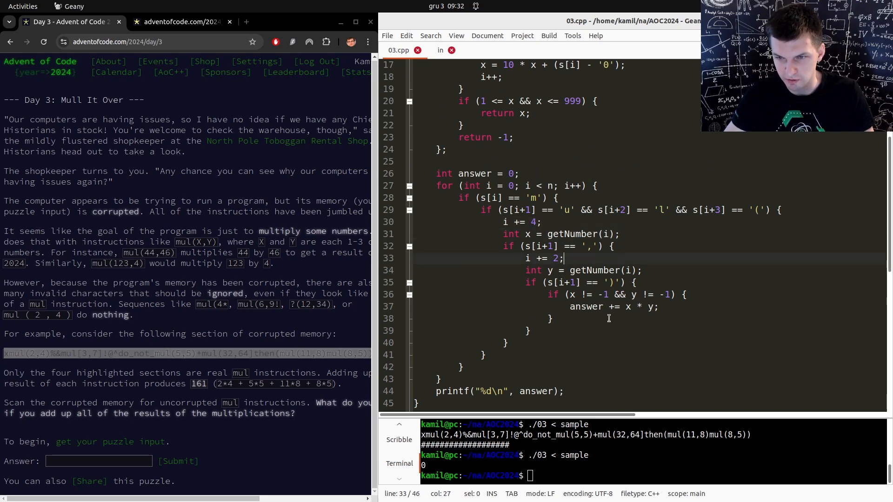
Step: Add a debug line `cout << i << " " << x << endl` after the first number read
{"action": "left_click", "coordinate": [549, 319]}
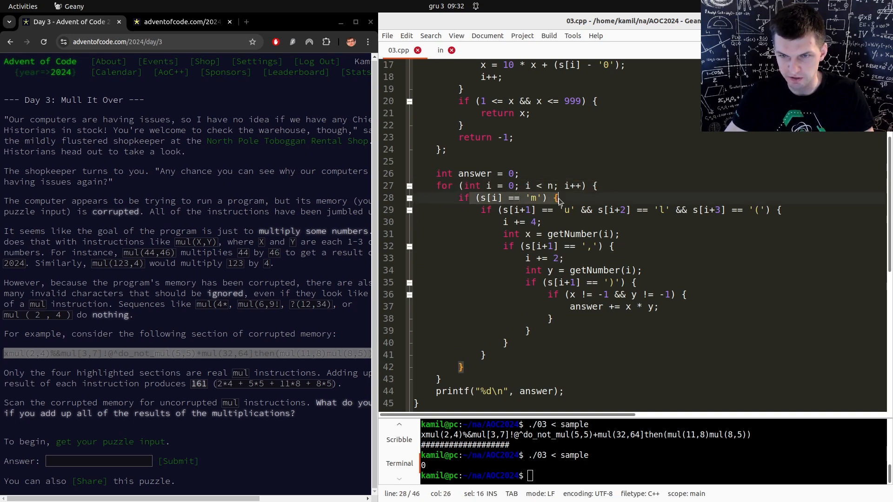
{"action": "left_click", "coordinate": [671, 209]}
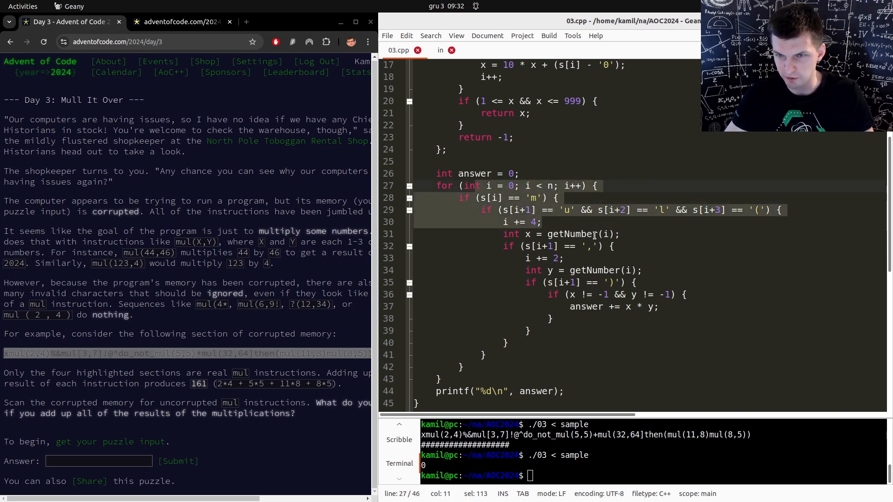
{"action": "type", "text": "cou"}
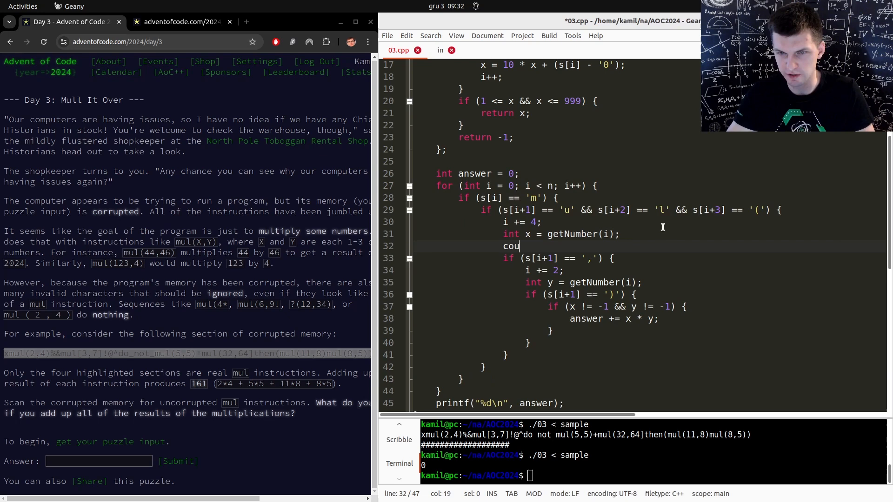
{"action": "type", "text": "t << i <<"}
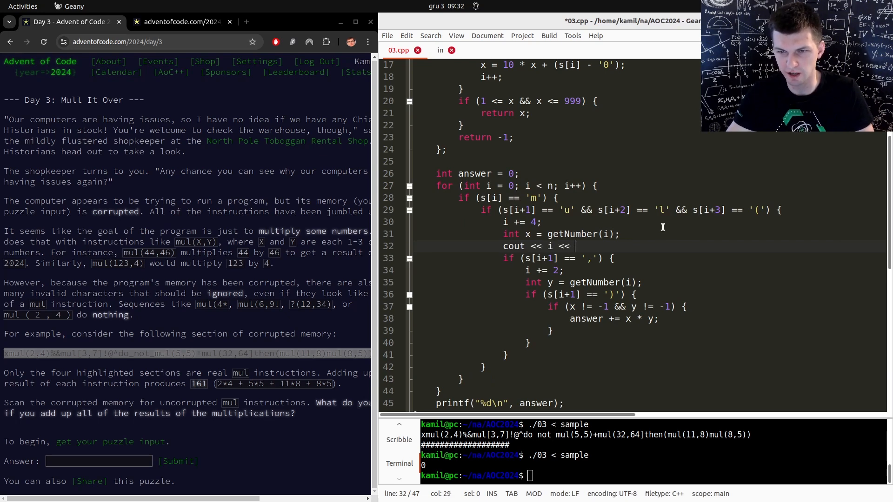
{"action": "type", "text": "\" \" << x << endl;"}
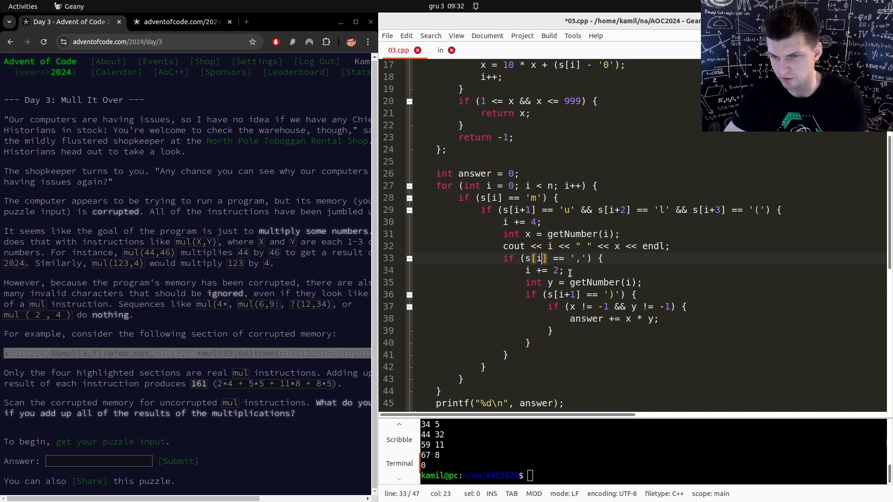
Step: Add a debug print after the second number read, fix parsing, and save the file
{"action": "left_click", "coordinate": [560, 294]}
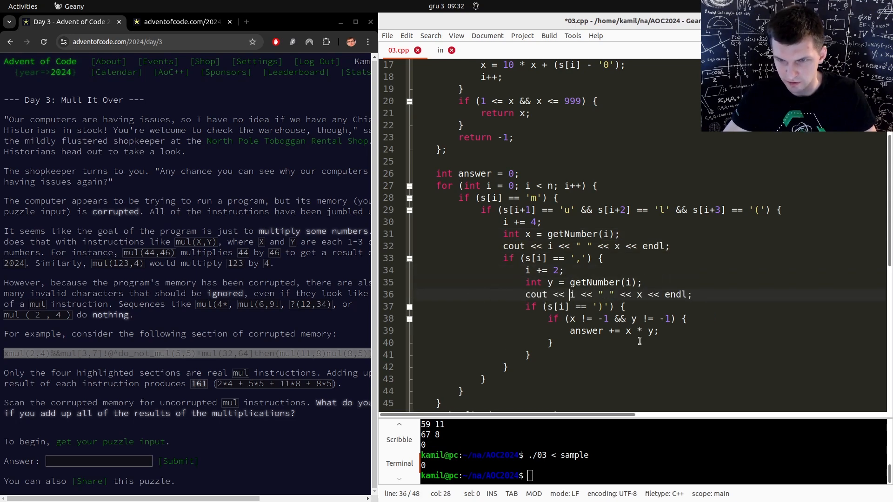
{"action": "type", "text": ">> \""}
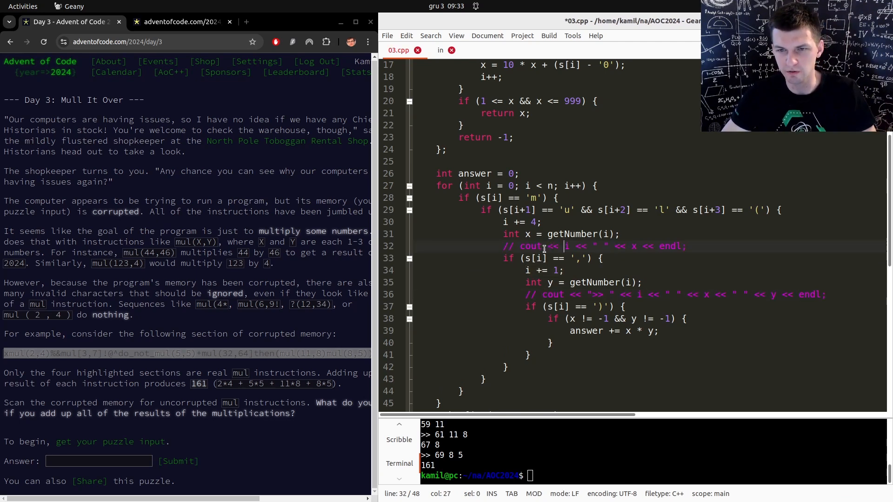
{"action": "key", "text": "ctrl+s"}
{"action": "type", "text": "./03 < in"}
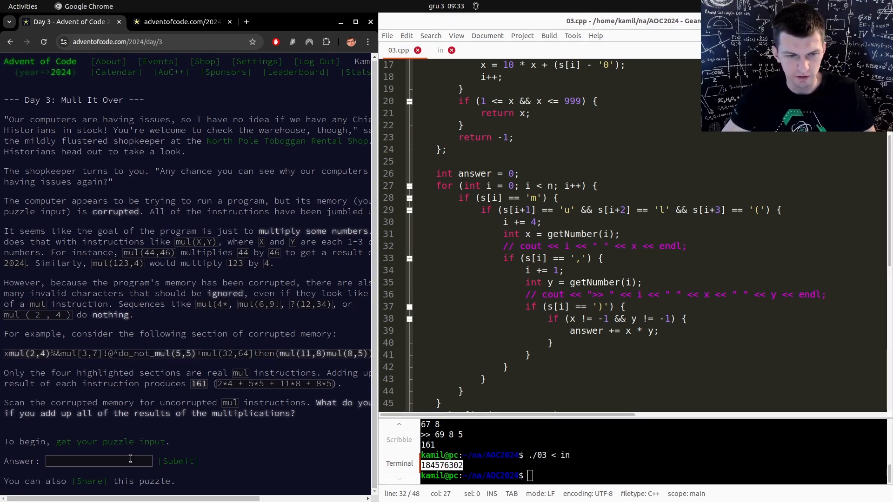
Step: Submit 184576302 for part one, go to Part Two, and highlight the most-recent-instruction rule
{"action": "left_click", "coordinate": [178, 461]}
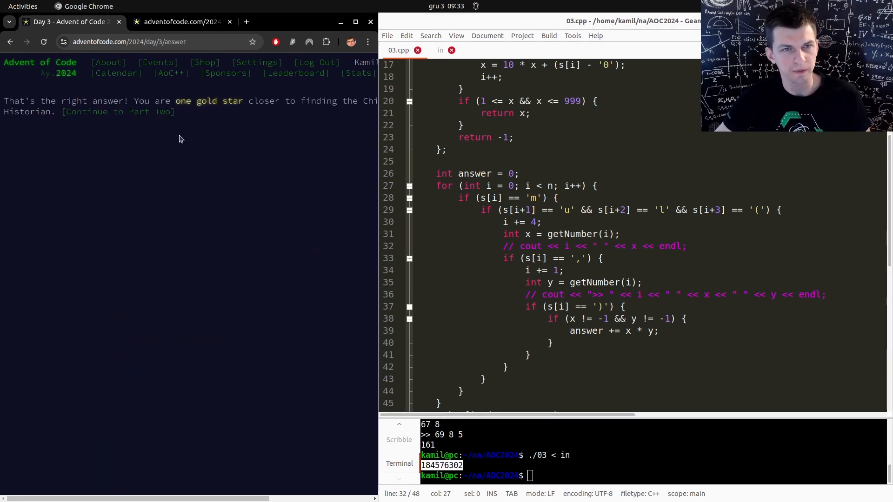
{"action": "left_click", "coordinate": [119, 112]}
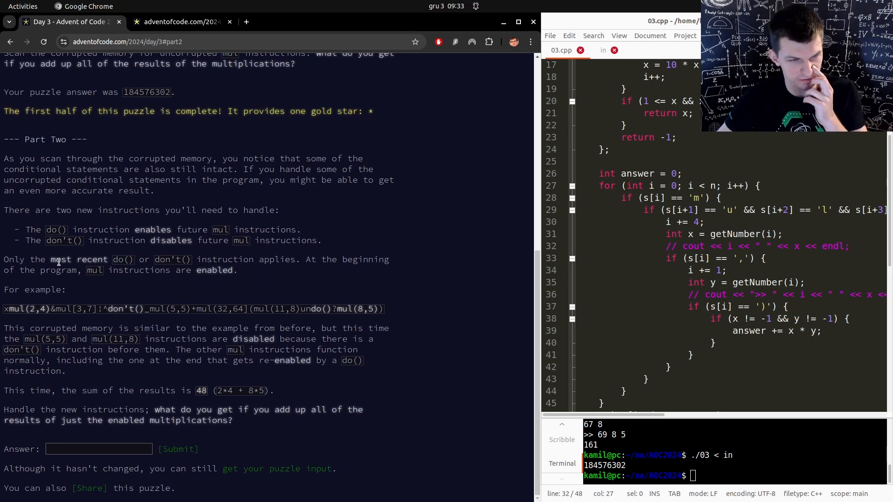
{"action": "left_click_drag", "start_coordinate": [51, 260], "coordinate": [237, 270]}
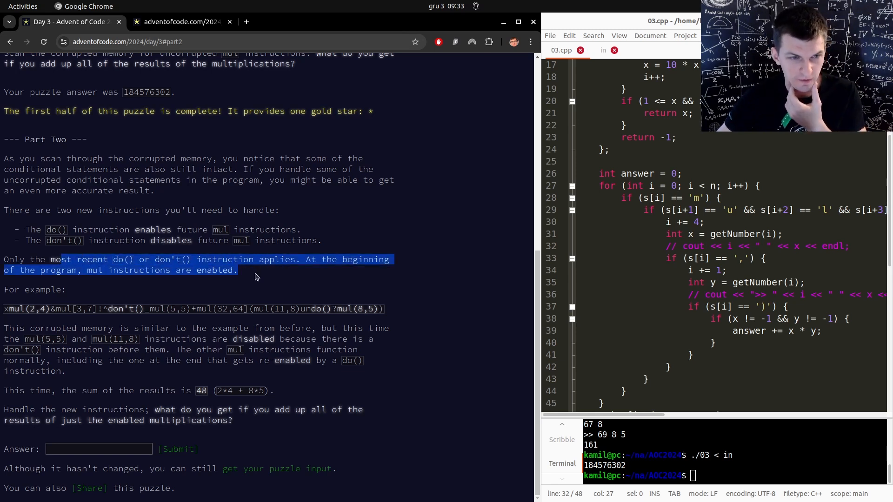
{"action": "mouse_move", "coordinate": [160, 312]}
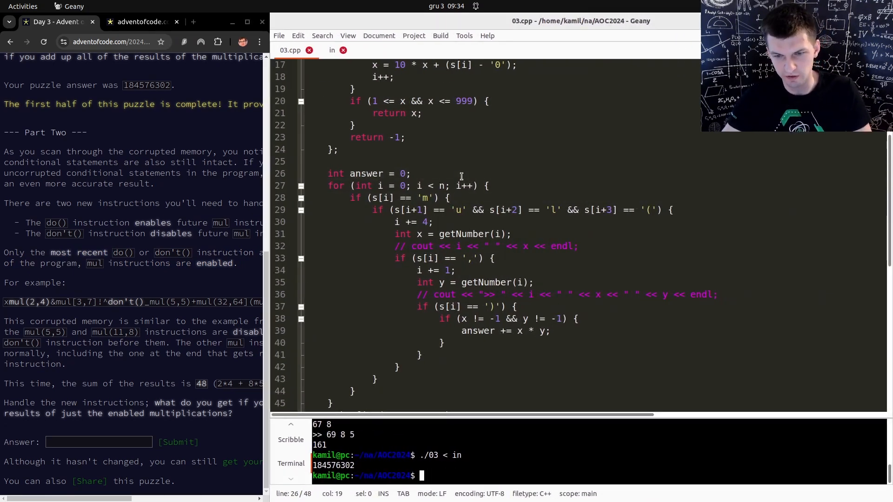
Step: Open the 03-part2.cpp copy in Geany and declare bool enable = true
{"action": "type", "text": "geany 03-part2.cpp &"}
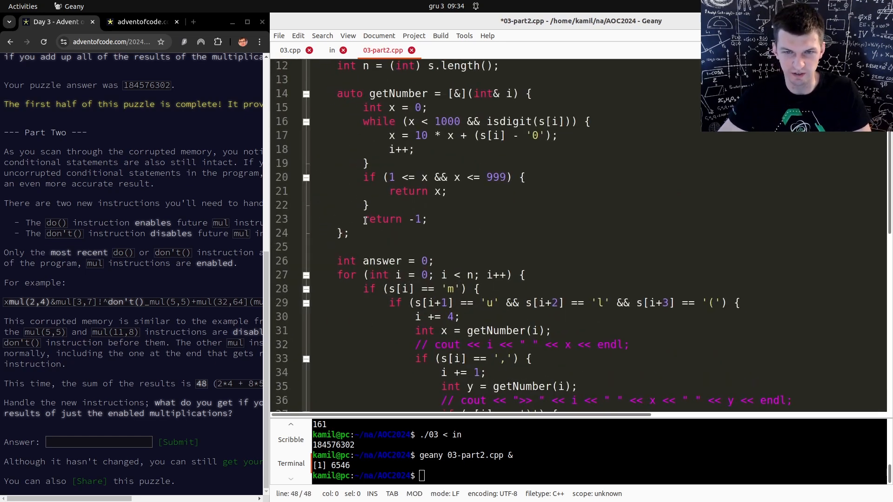
{"action": "type", "text": "bool d"}
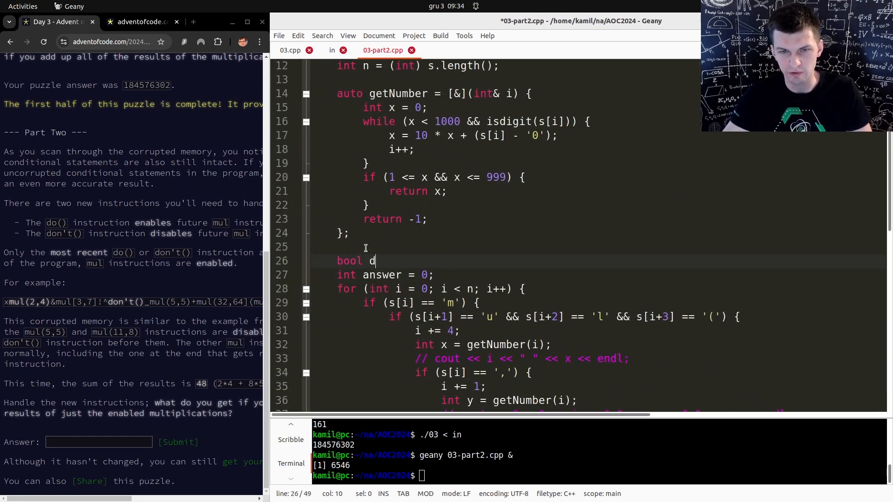
{"action": "key", "text": "Backspace"}
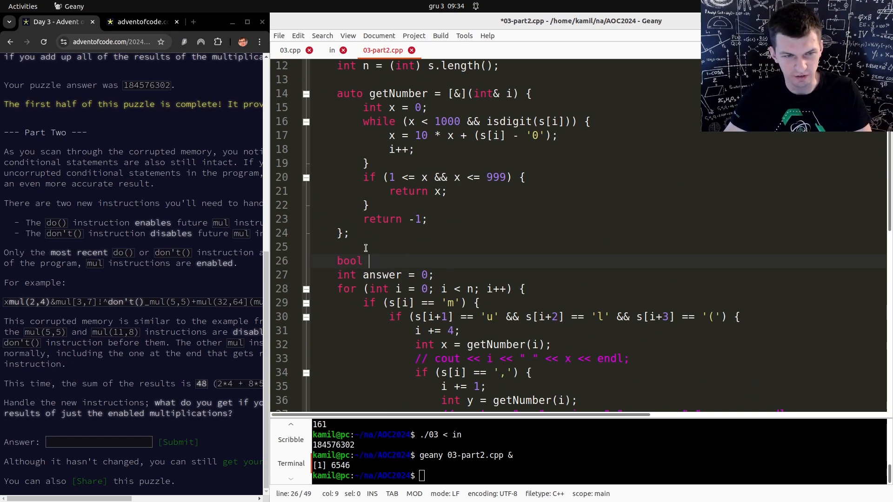
{"action": "type", "text": "enable ="}
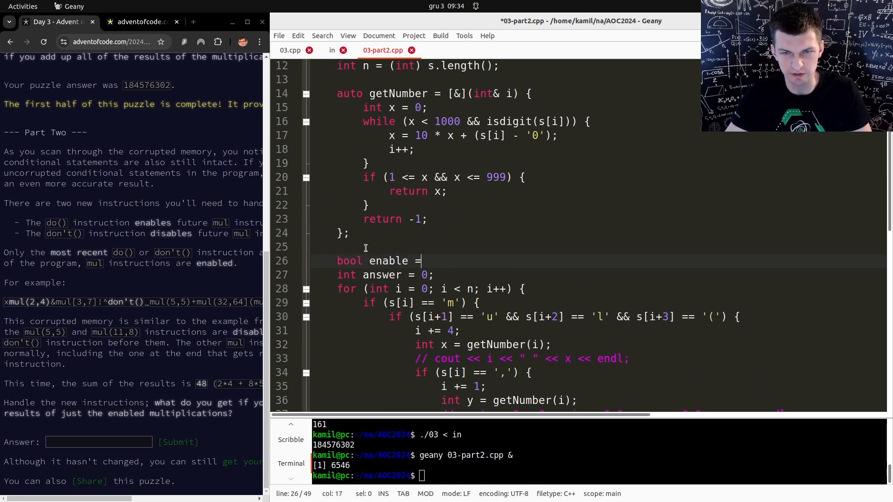
{"action": "type", "text": "true;"}
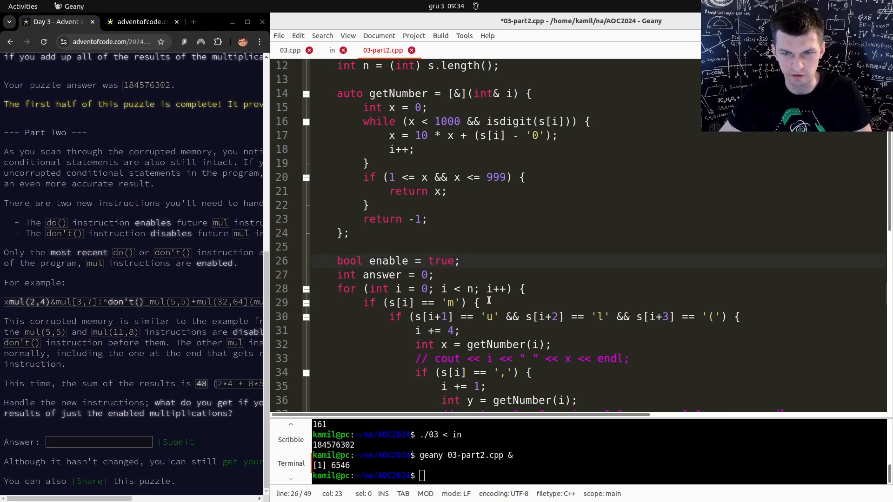
Step: Add a check that sets enable to true when s.substr(i, i + 4) equals "do()"
{"action": "type", "text": "if"}
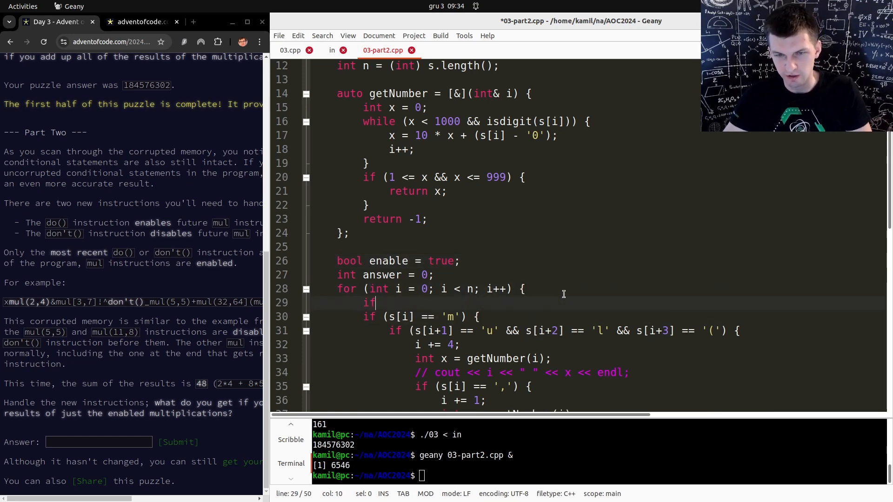
{"action": "type", "text": "(s.subs"}
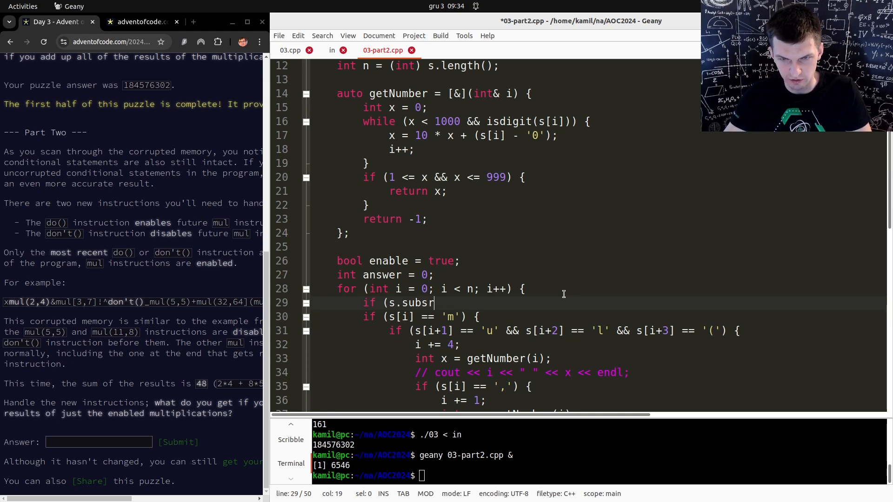
{"action": "type", "text": "r"}
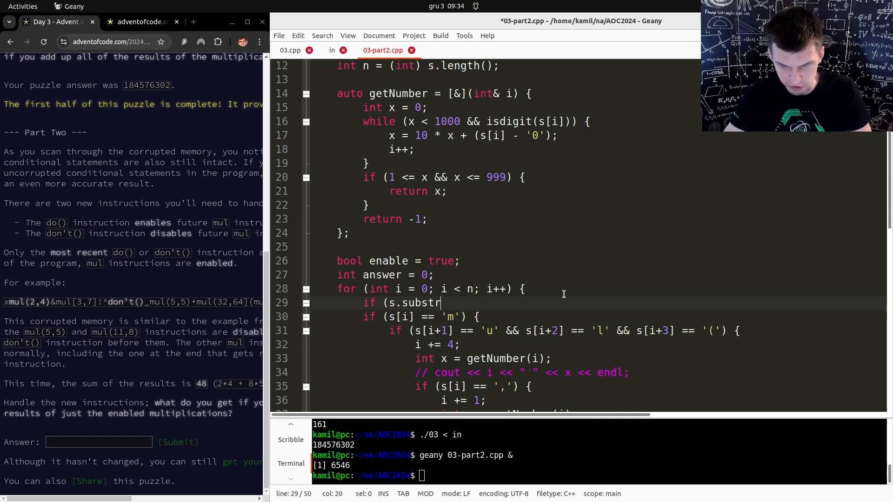
{"action": "type", "text": "("}
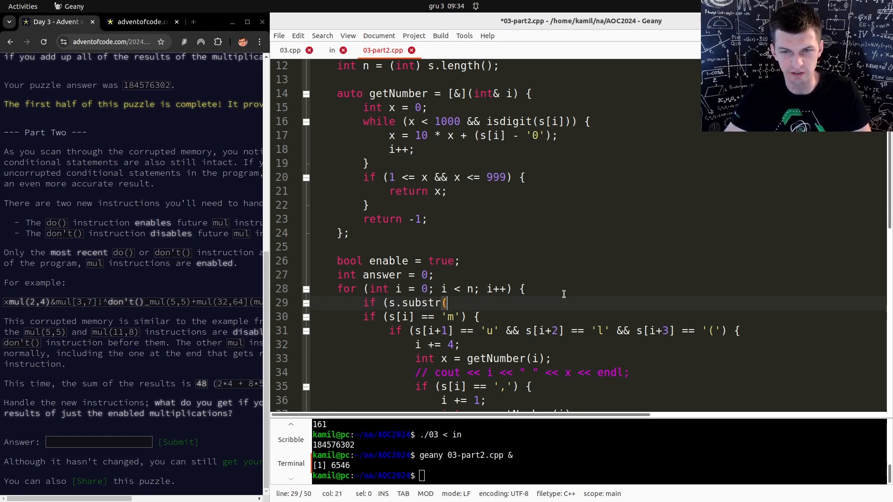
{"action": "type", "text": "i,"}
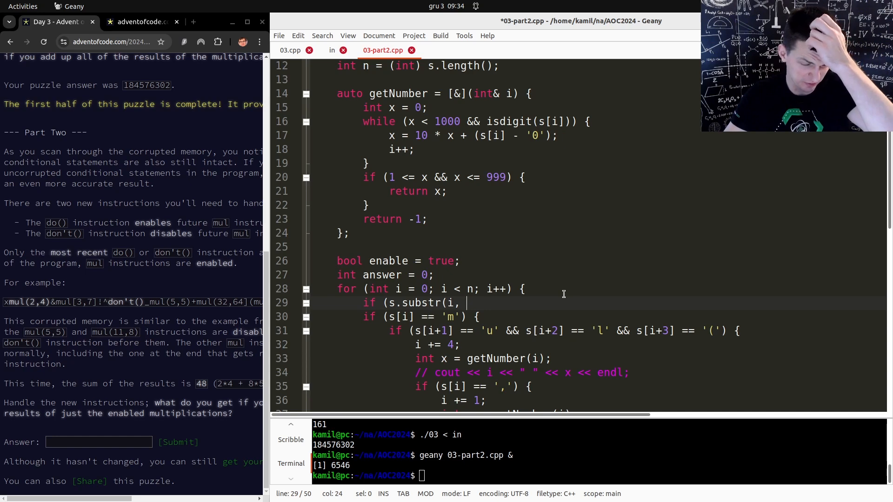
{"action": "type", "text": "???"}
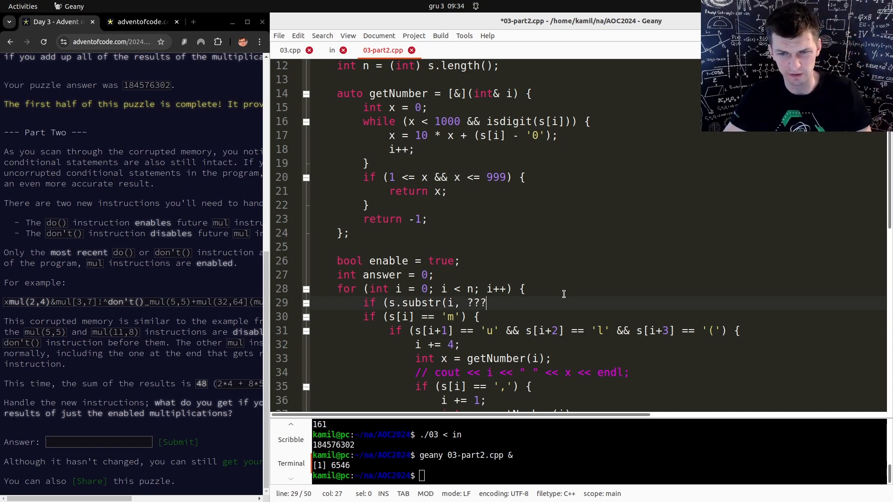
{"action": "key", "text": "BackSpace"}
{"action": "type", "text": "i +"}
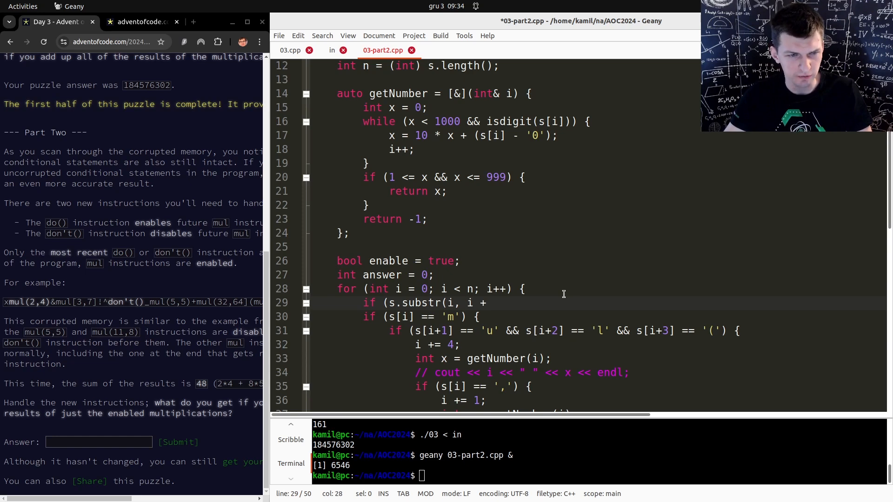
{"action": "type", "text": "4)"}
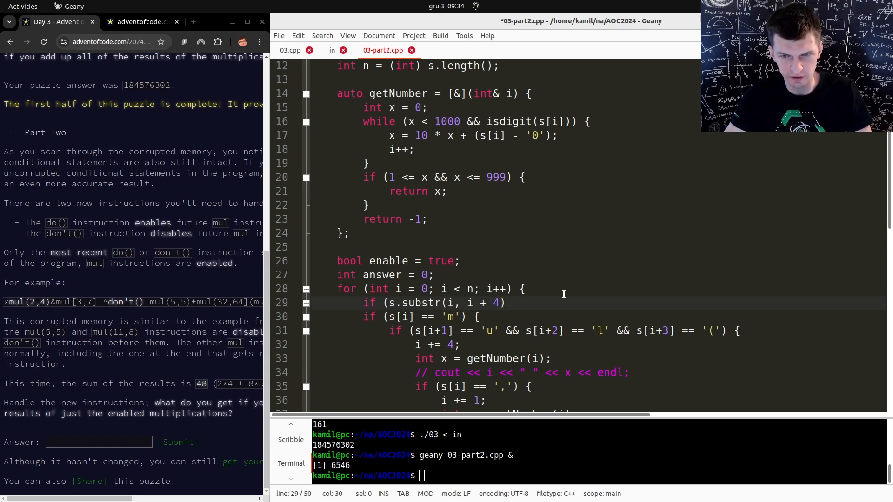
{"action": "type", "text": "== \""}
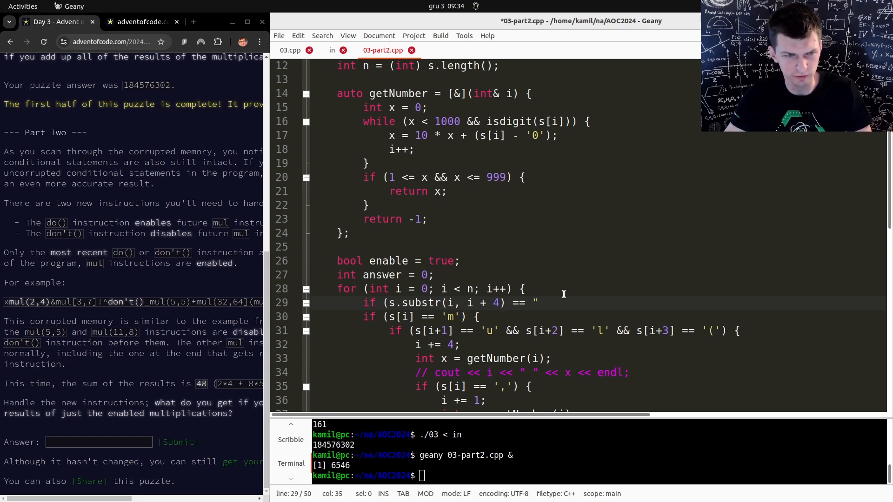
{"action": "type", "text": "do()\") {"}
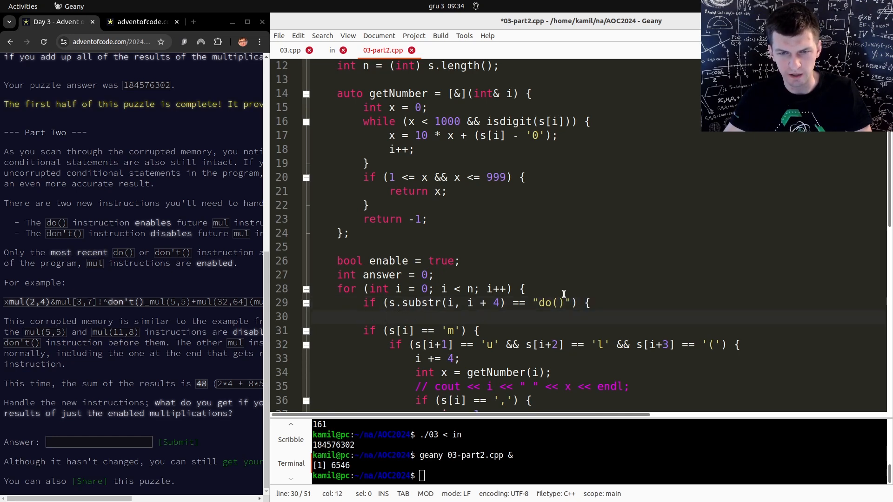
{"action": "type", "text": "enalbe ="}
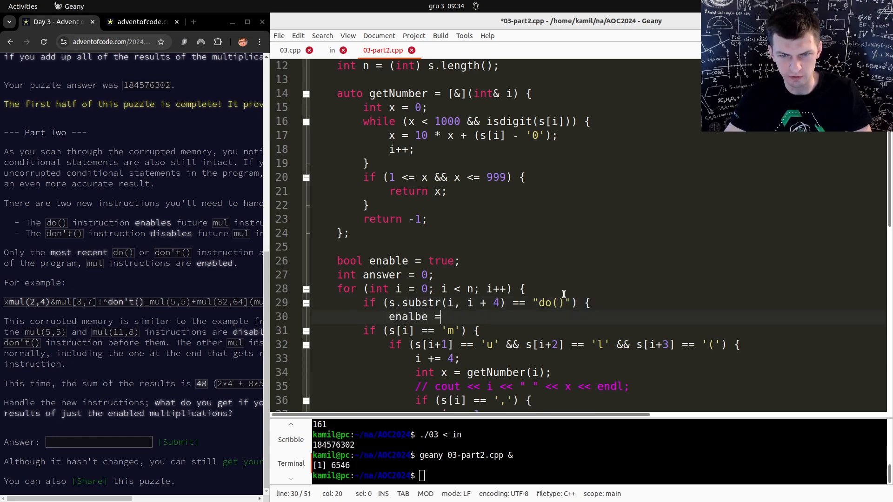
{"action": "type", "text": "true;"}
{"action": "type", "text": "}"}
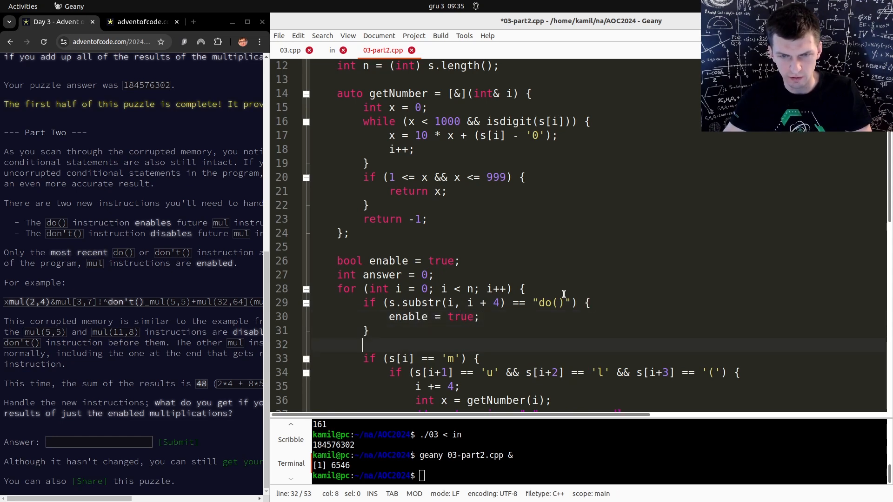
Step: Add a don't() check that sets enable to false, and end the loop at n - 7
{"action": "type", "text": "if (s.substr"}
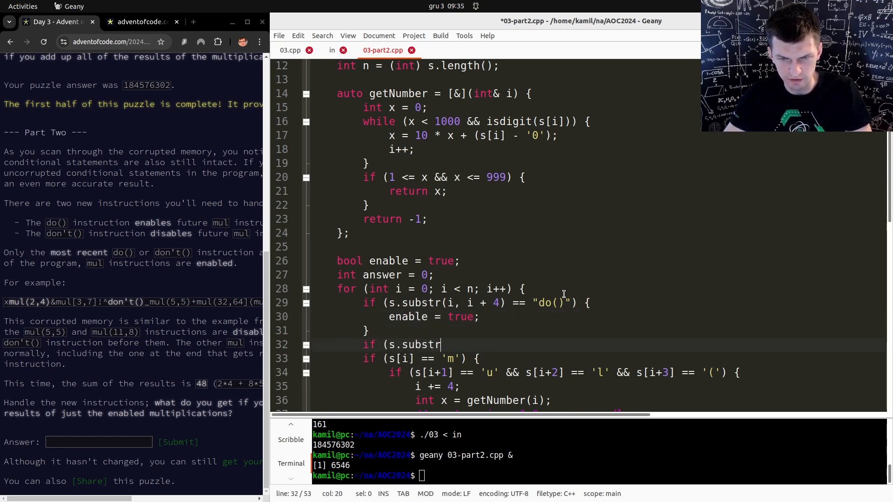
{"action": "type", "text": "(i, i + ?) =="}
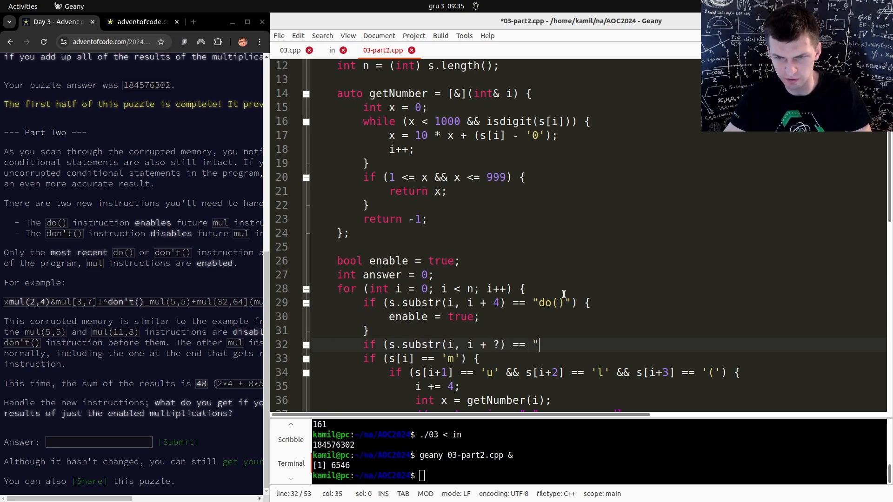
{"action": "type", "text": "don\\"}
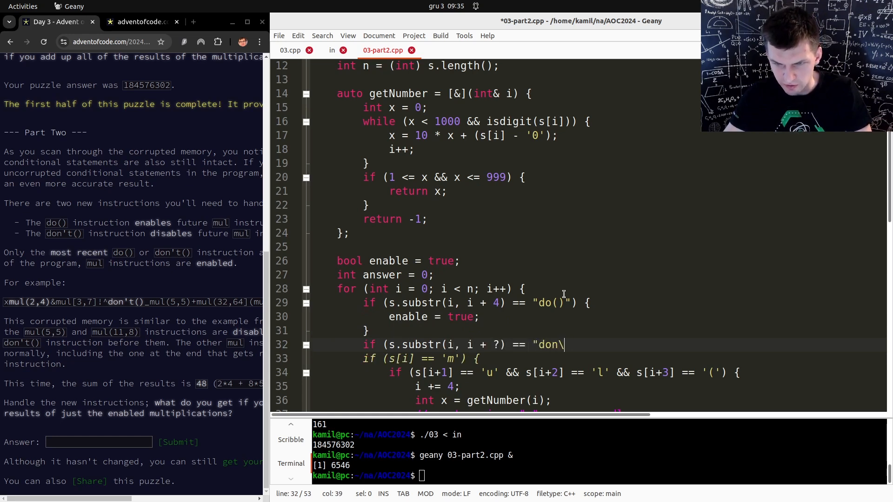
{"action": "type", "text": "t()"}
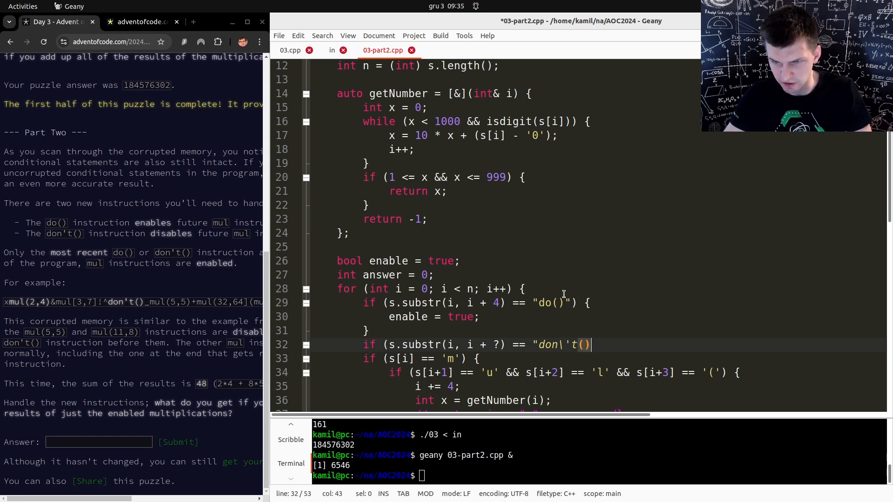
{"action": "type", "text": "{"}
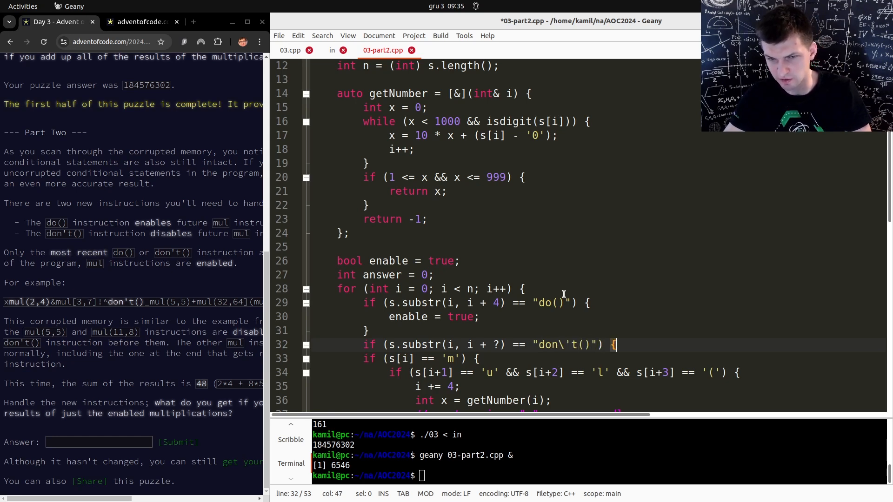
{"action": "type", "text": "enable = false;"}
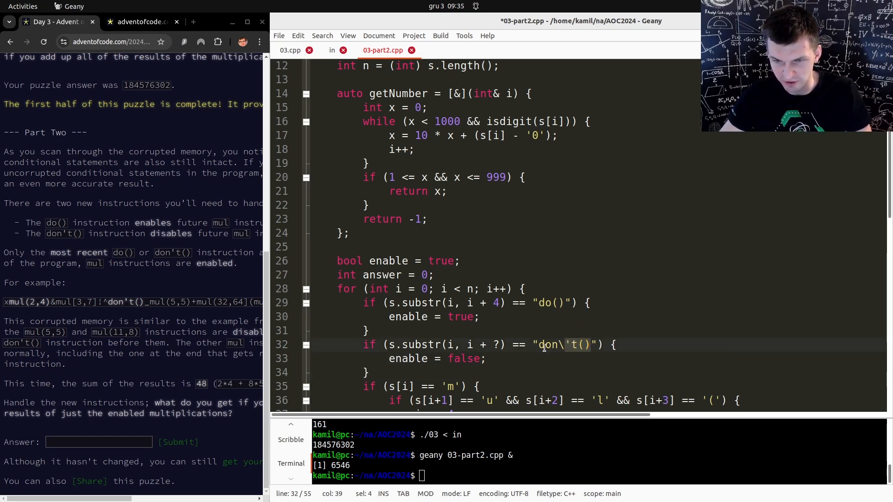
{"action": "type", "text": "7"}
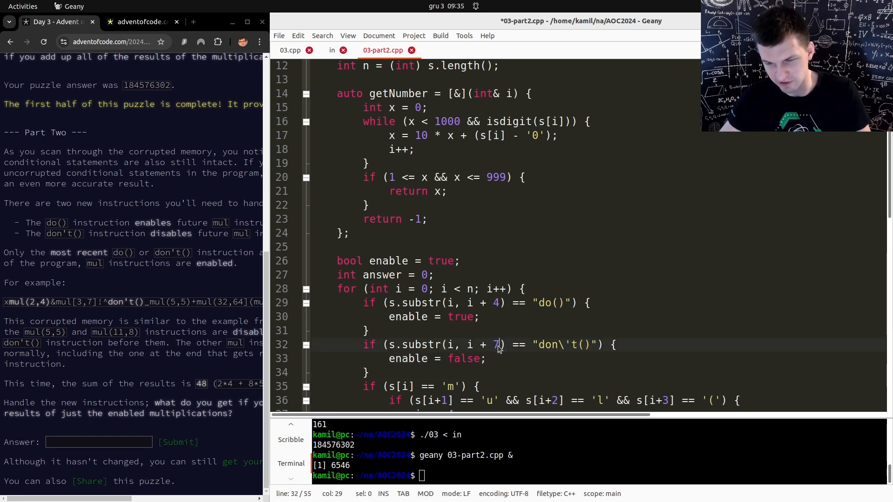
{"action": "left_click", "coordinate": [386, 344]}
{"action": "type", "text": " - 7"}
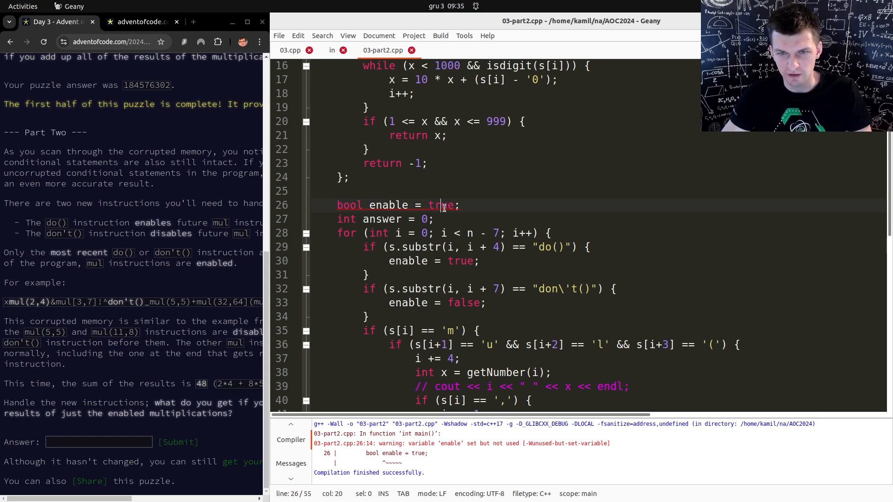
Step: Change the condition to enable && s[i] == 'm' and run ./03-part2 on the sample, printing 161
{"action": "scroll", "scroll_direction": "down", "scroll_amount": 3}
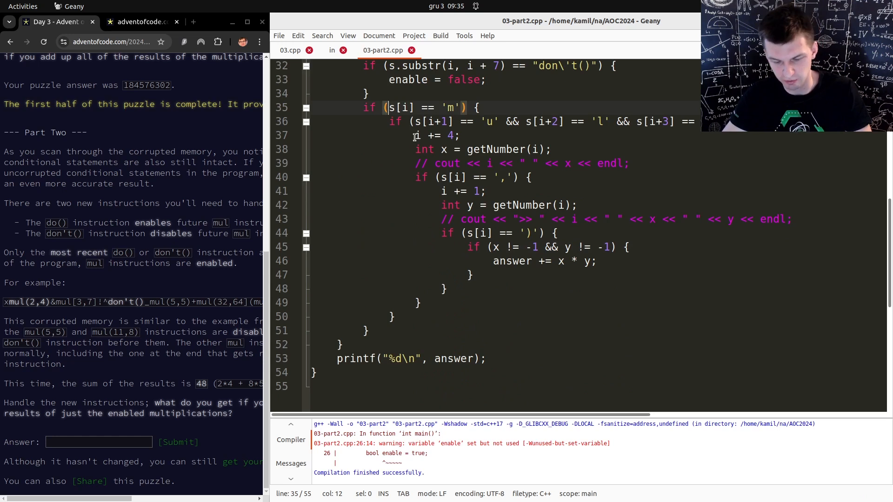
{"action": "type", "text": "enable &&"}
{"action": "type", "text": "./03"}
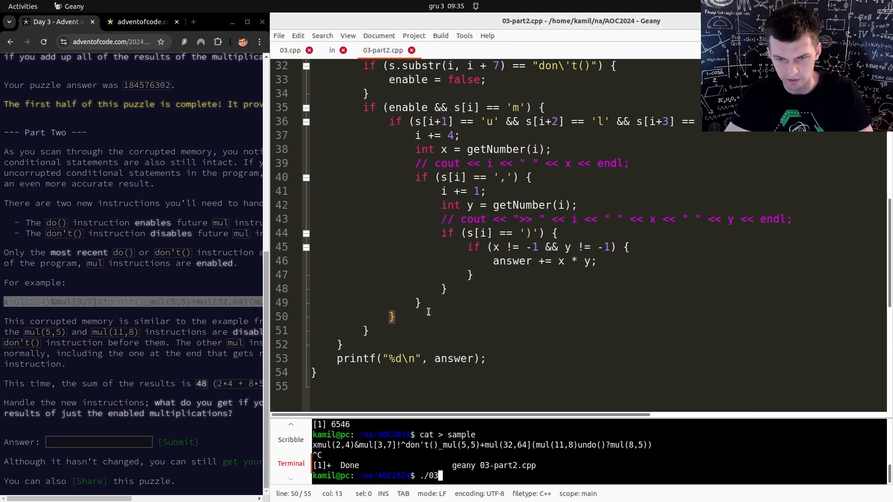
{"action": "type", "text": "-part2 < sample"}
{"action": "key", "text": "Return"}
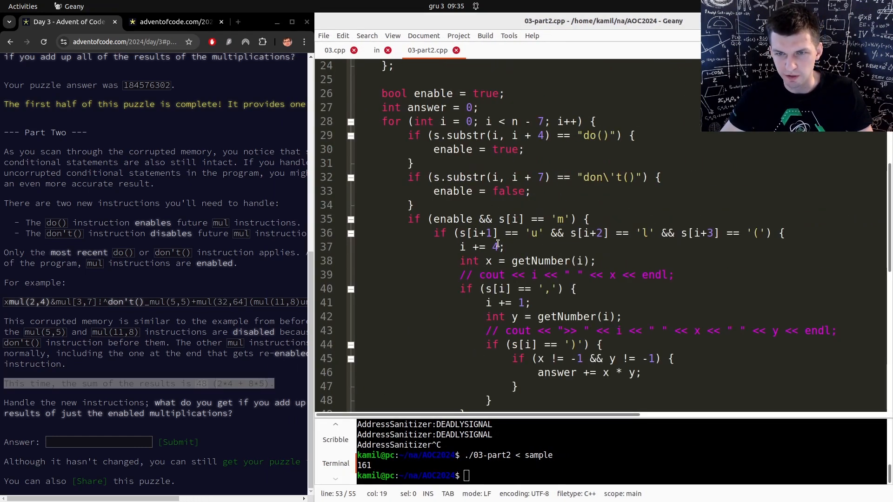
Step: Change the substr lengths to 4 and 7, then run on the sample (48) and the input (118173507)
{"action": "double_click", "coordinate": [524, 177]}
{"action": "type", "text": "// cout << \"do\\n\";"}
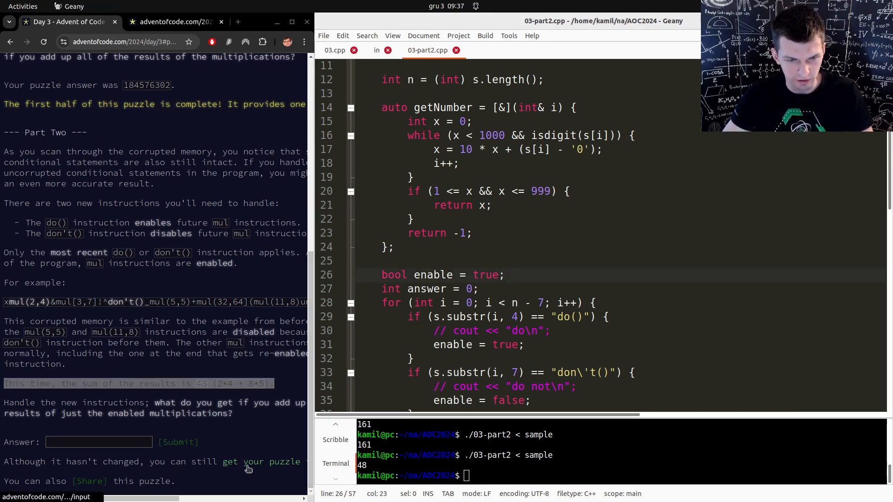
{"action": "type", "text": "./03-part2 < sampl"}
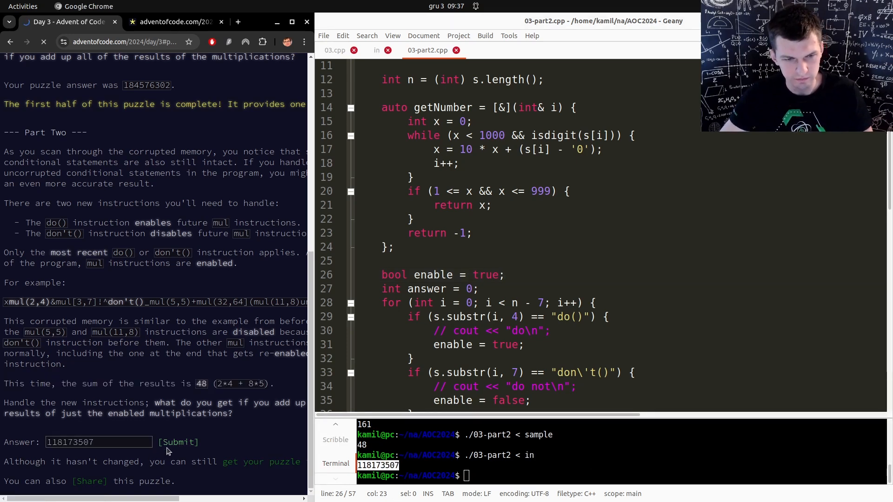
Step: Submit 118173507 as the Part Two answer on Advent of Code
{"action": "left_click", "coordinate": [177, 442]}
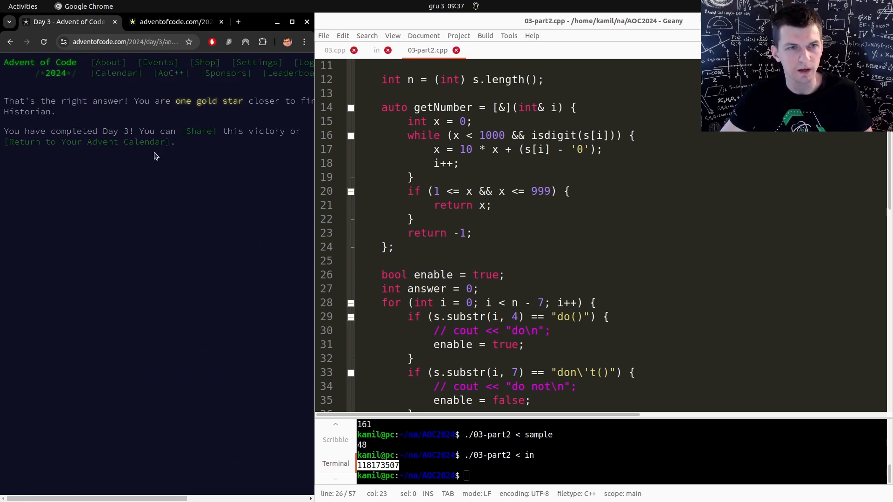
{"action": "left_click", "coordinate": [492, 191]}
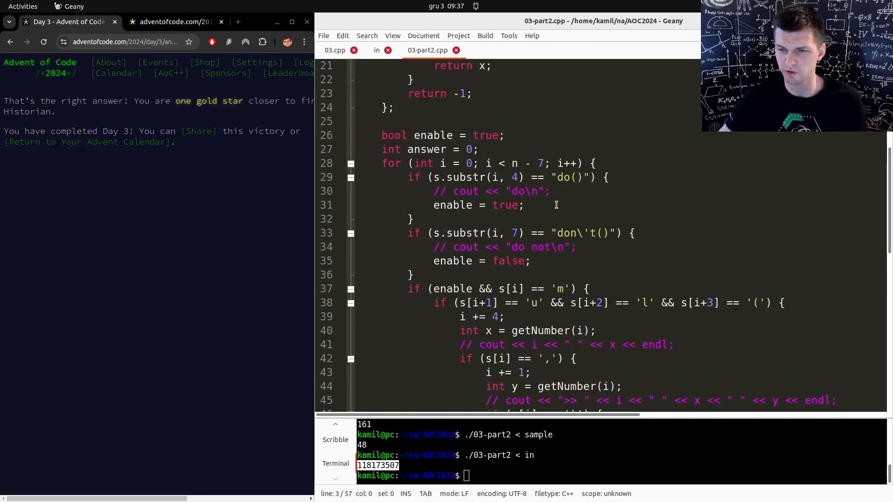
{"action": "scroll", "scroll_direction": "down", "scroll_amount": 3}
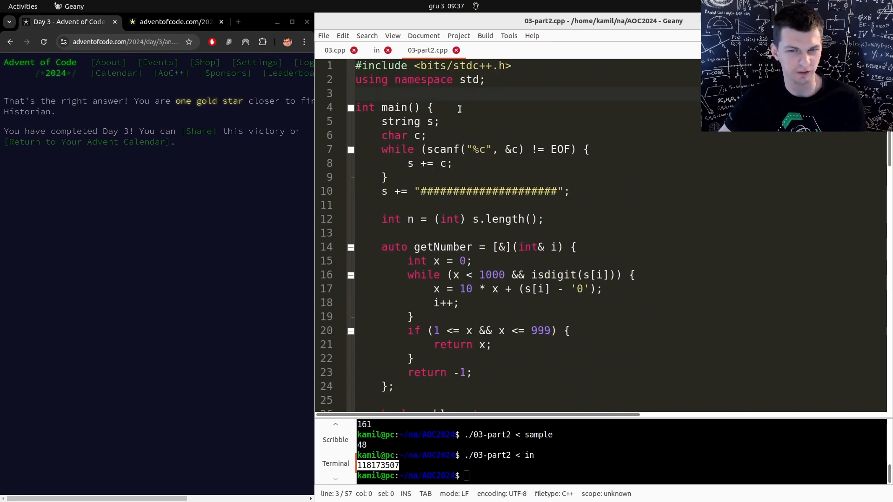
{"action": "scroll", "scroll_direction": "down", "scroll_amount": 3}
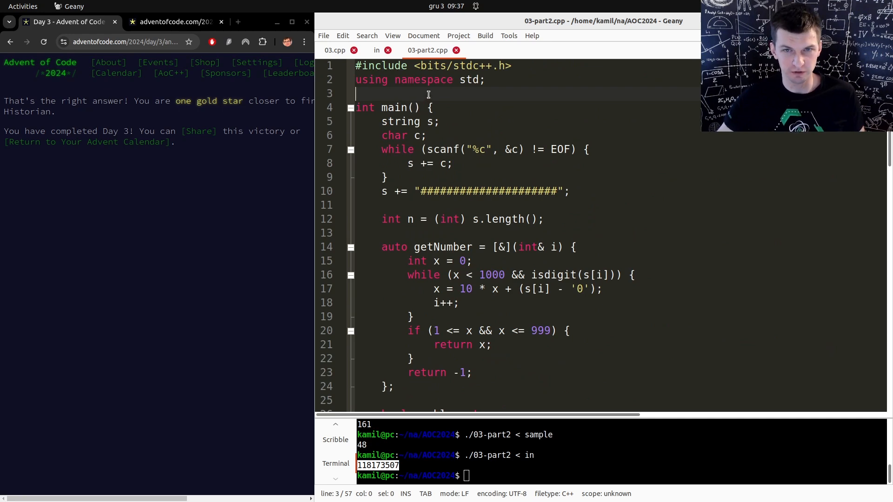
{"action": "scroll", "scroll_direction": "down", "scroll_amount": 3}
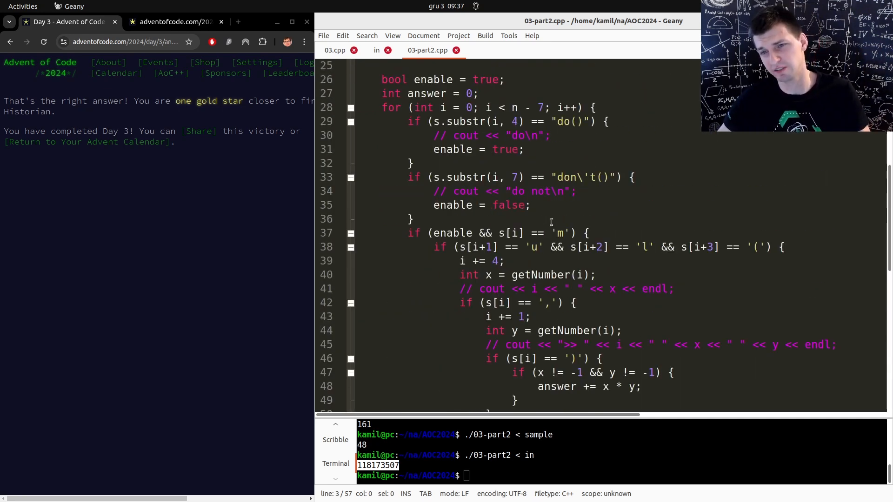
{"action": "left_click", "coordinate": [588, 345]}
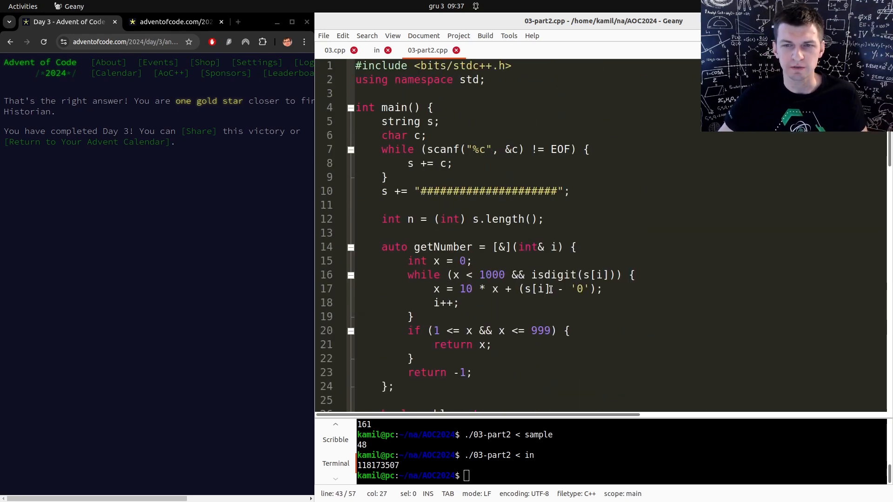
{"action": "scroll", "scroll_direction": "down", "scroll_amount": 3}
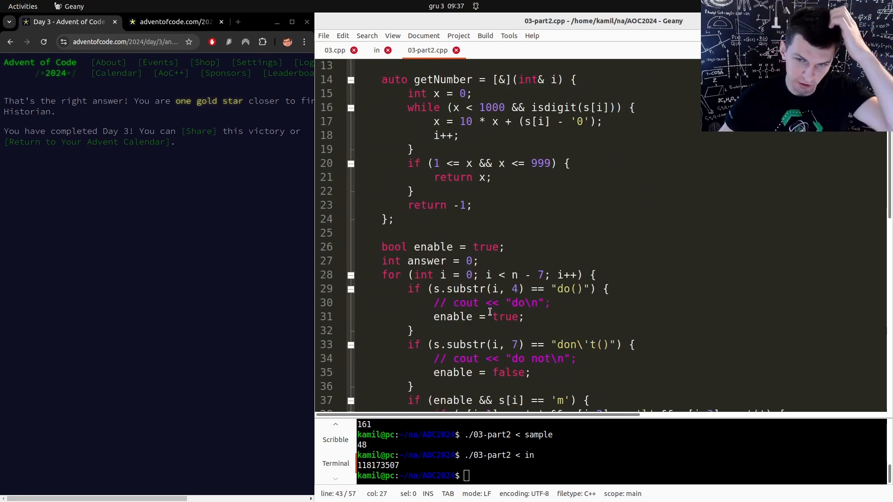
{"action": "left_click_drag", "start_coordinate": [442, 288], "coordinate": [575, 359]}
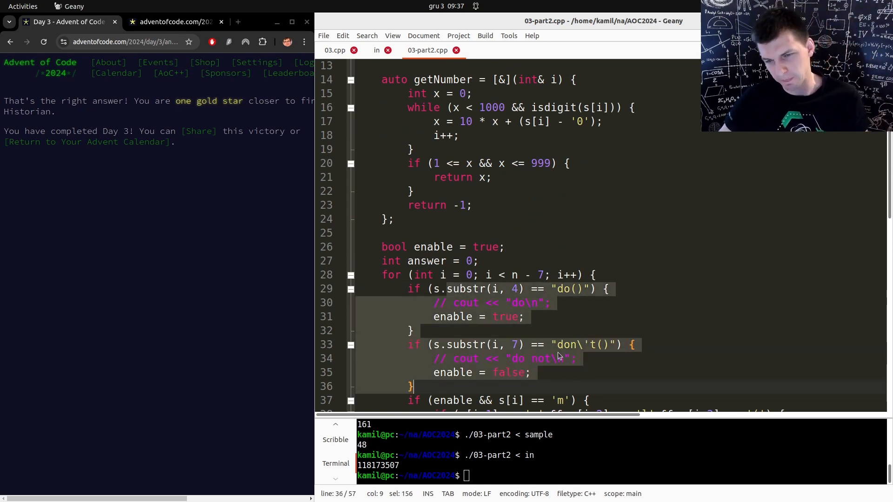
{"action": "left_click", "coordinate": [413, 330]}
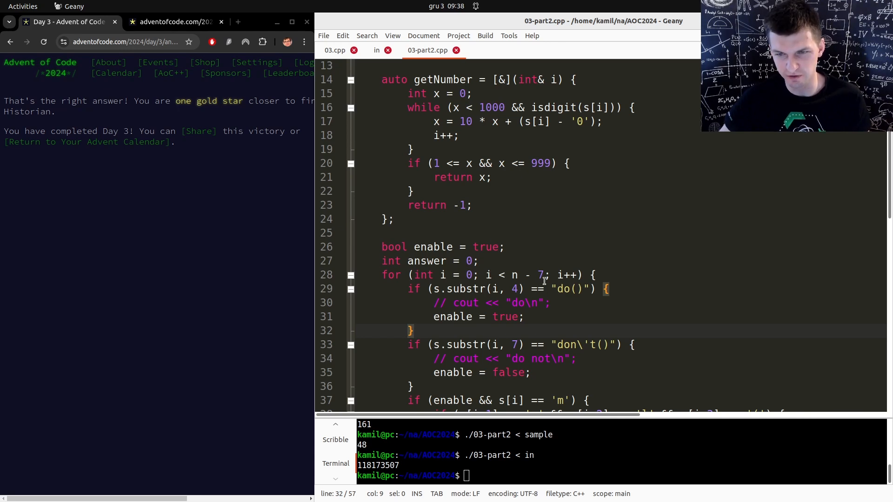
{"action": "left_click", "coordinate": [647, 345]}
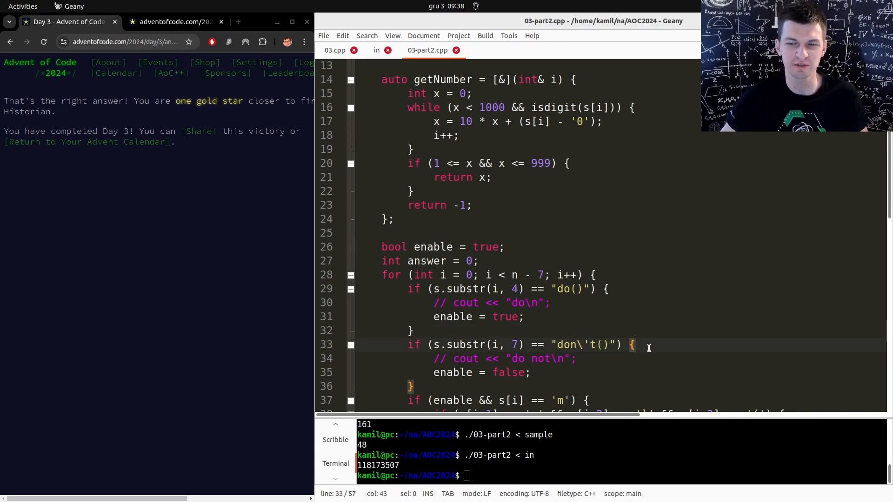